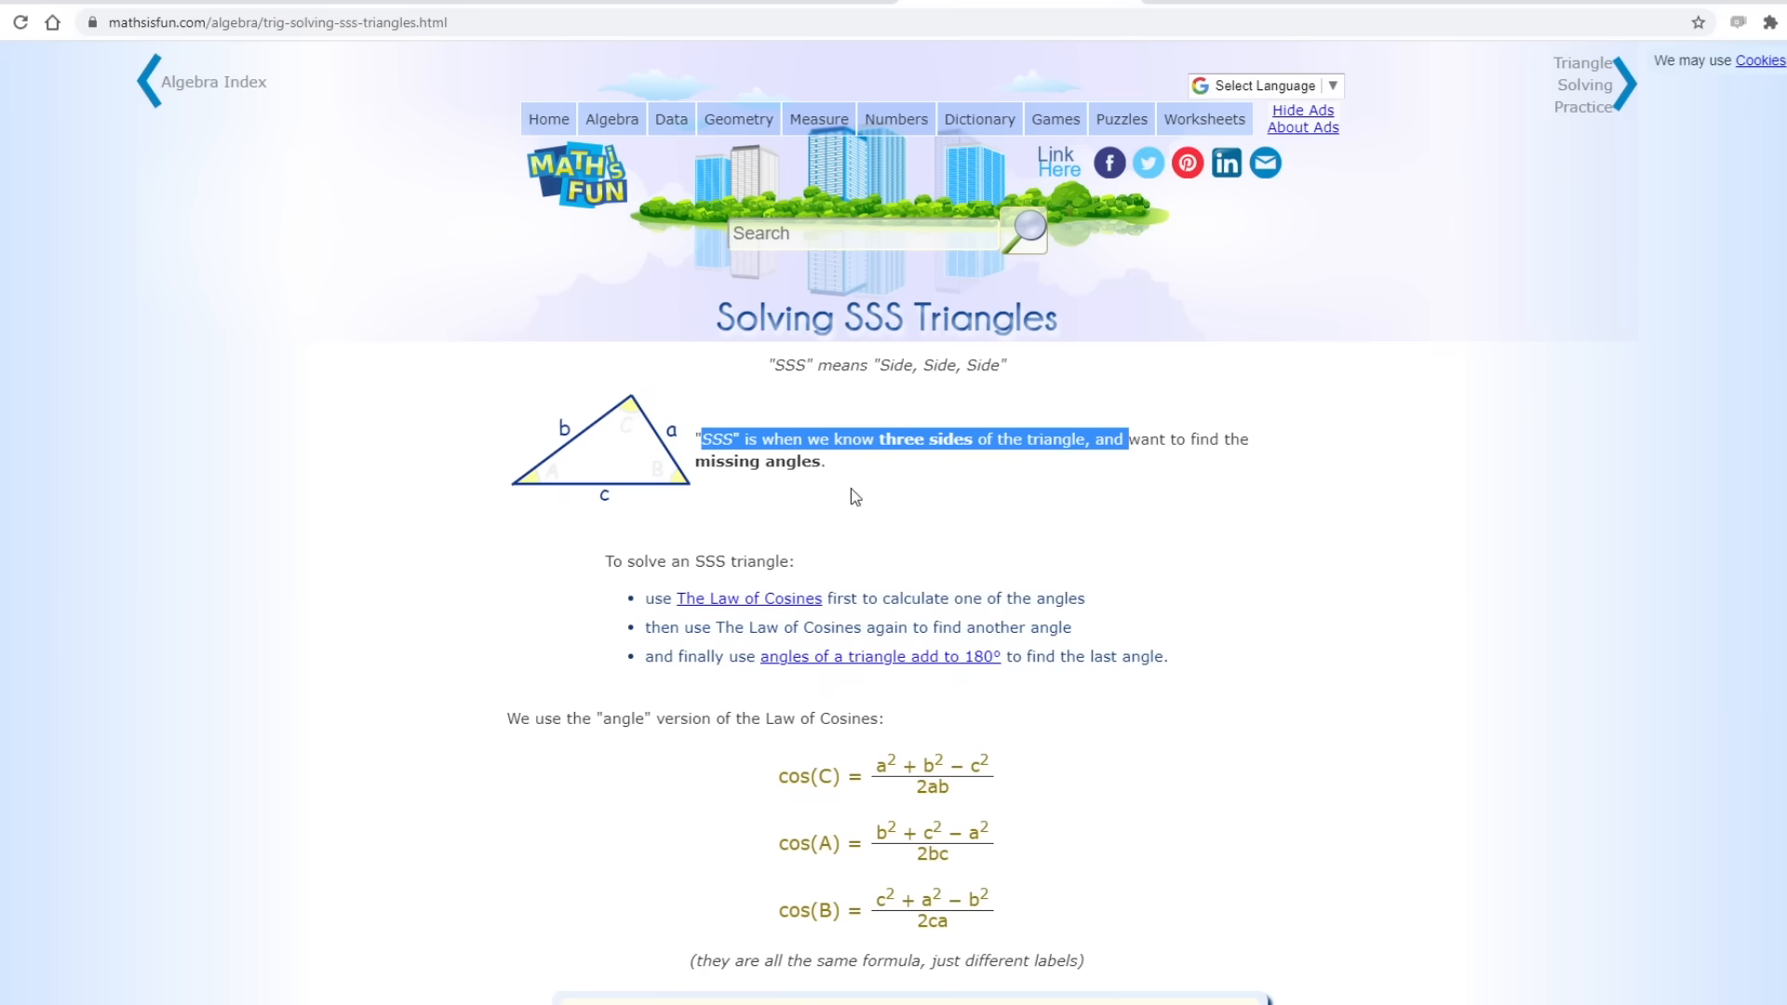
Scroll to Example 1's cos A formula, then return to the inverse kinematics sketch.
{"action": "scroll", "scroll_direction": "down", "scroll_amount": 3}
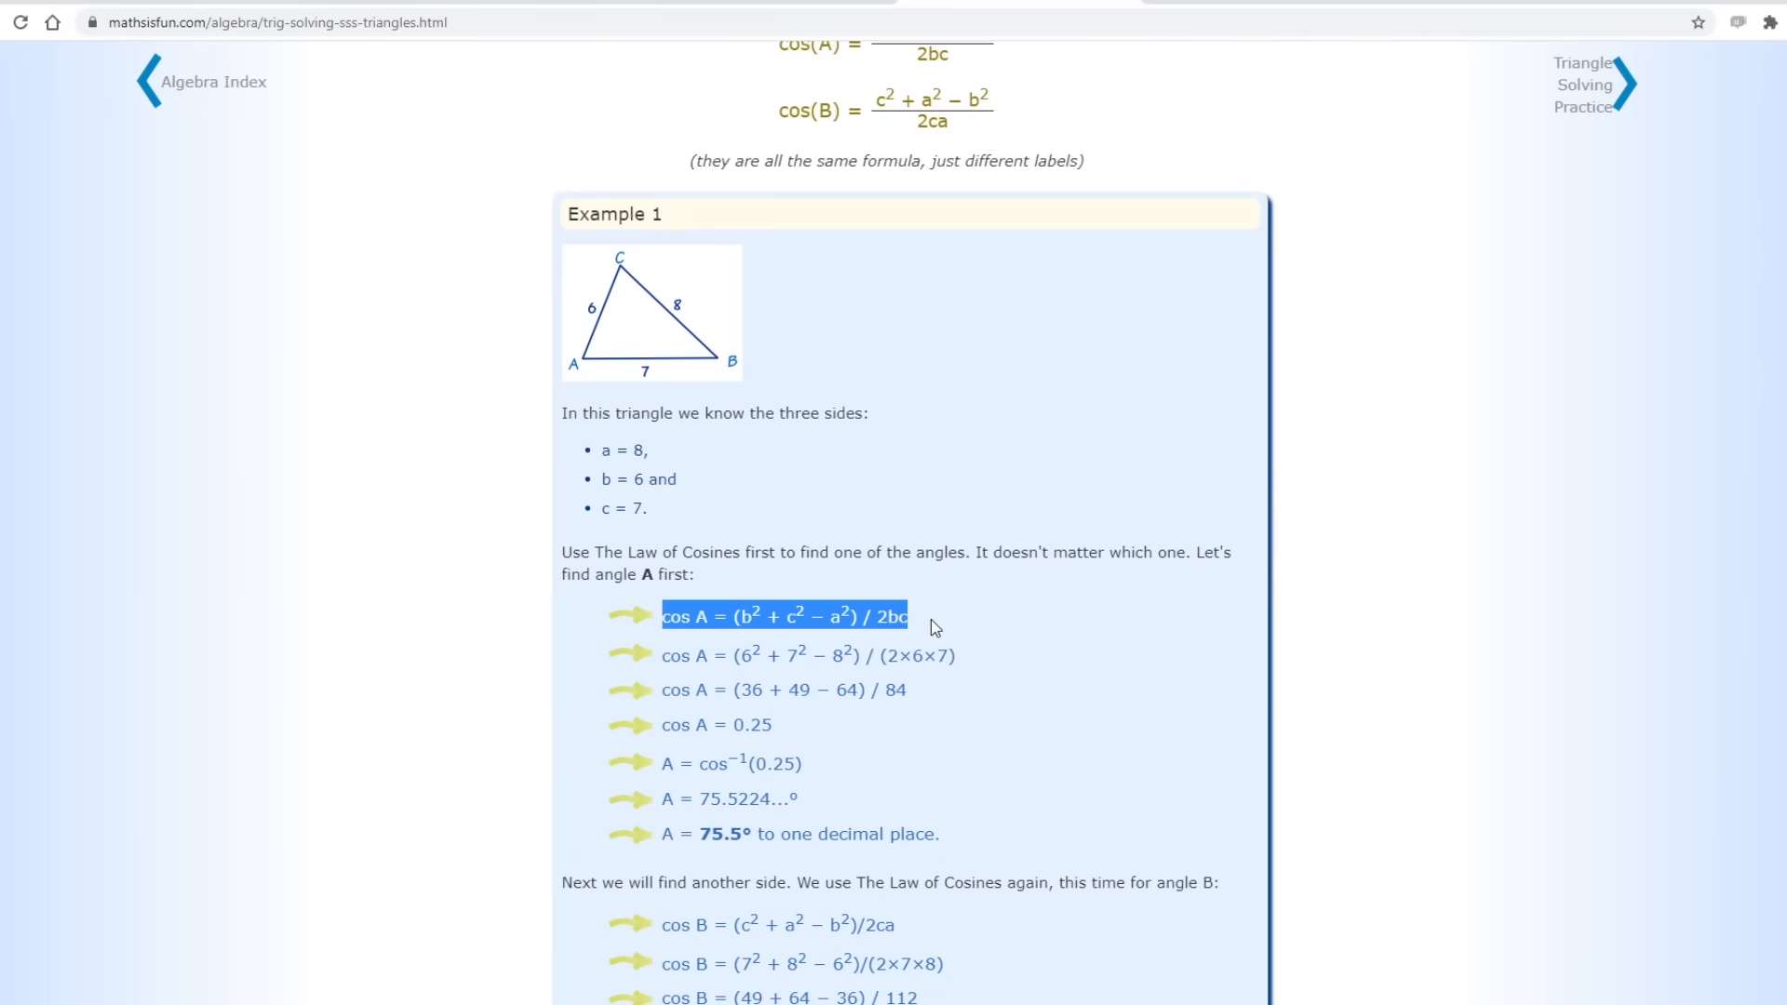
{"action": "key", "text": "alt+tab"}
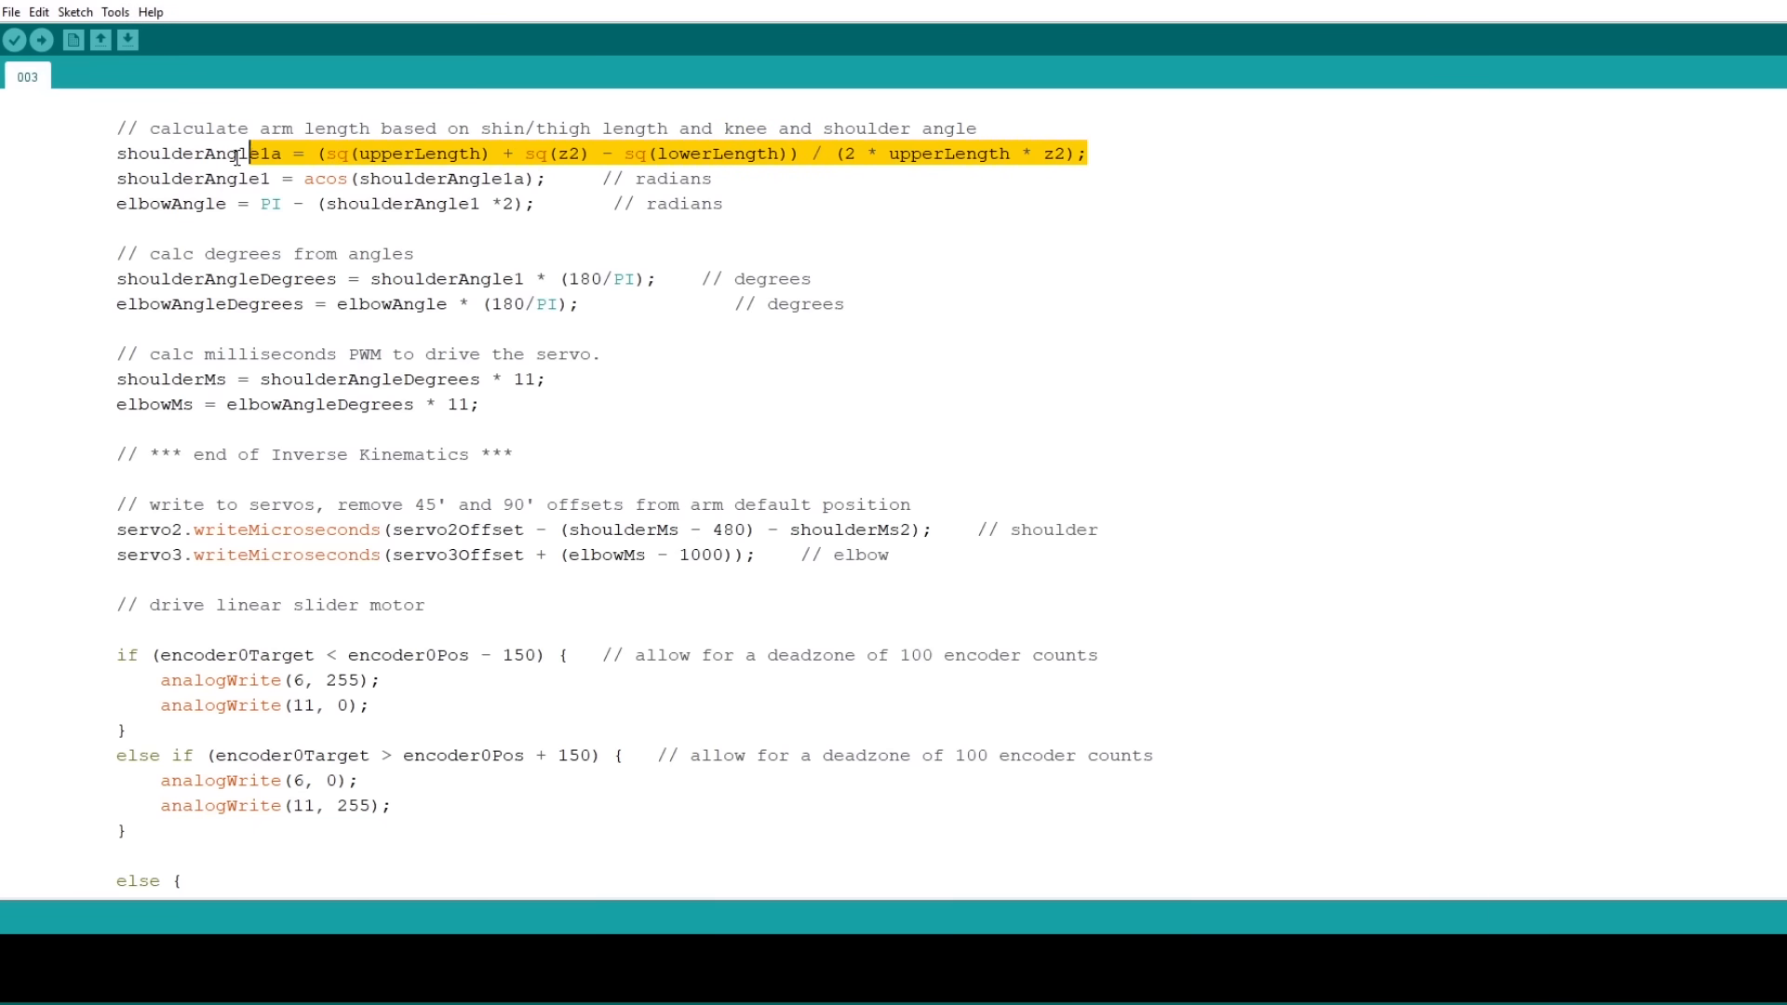
{"action": "left_click", "coordinate": [182, 178]}
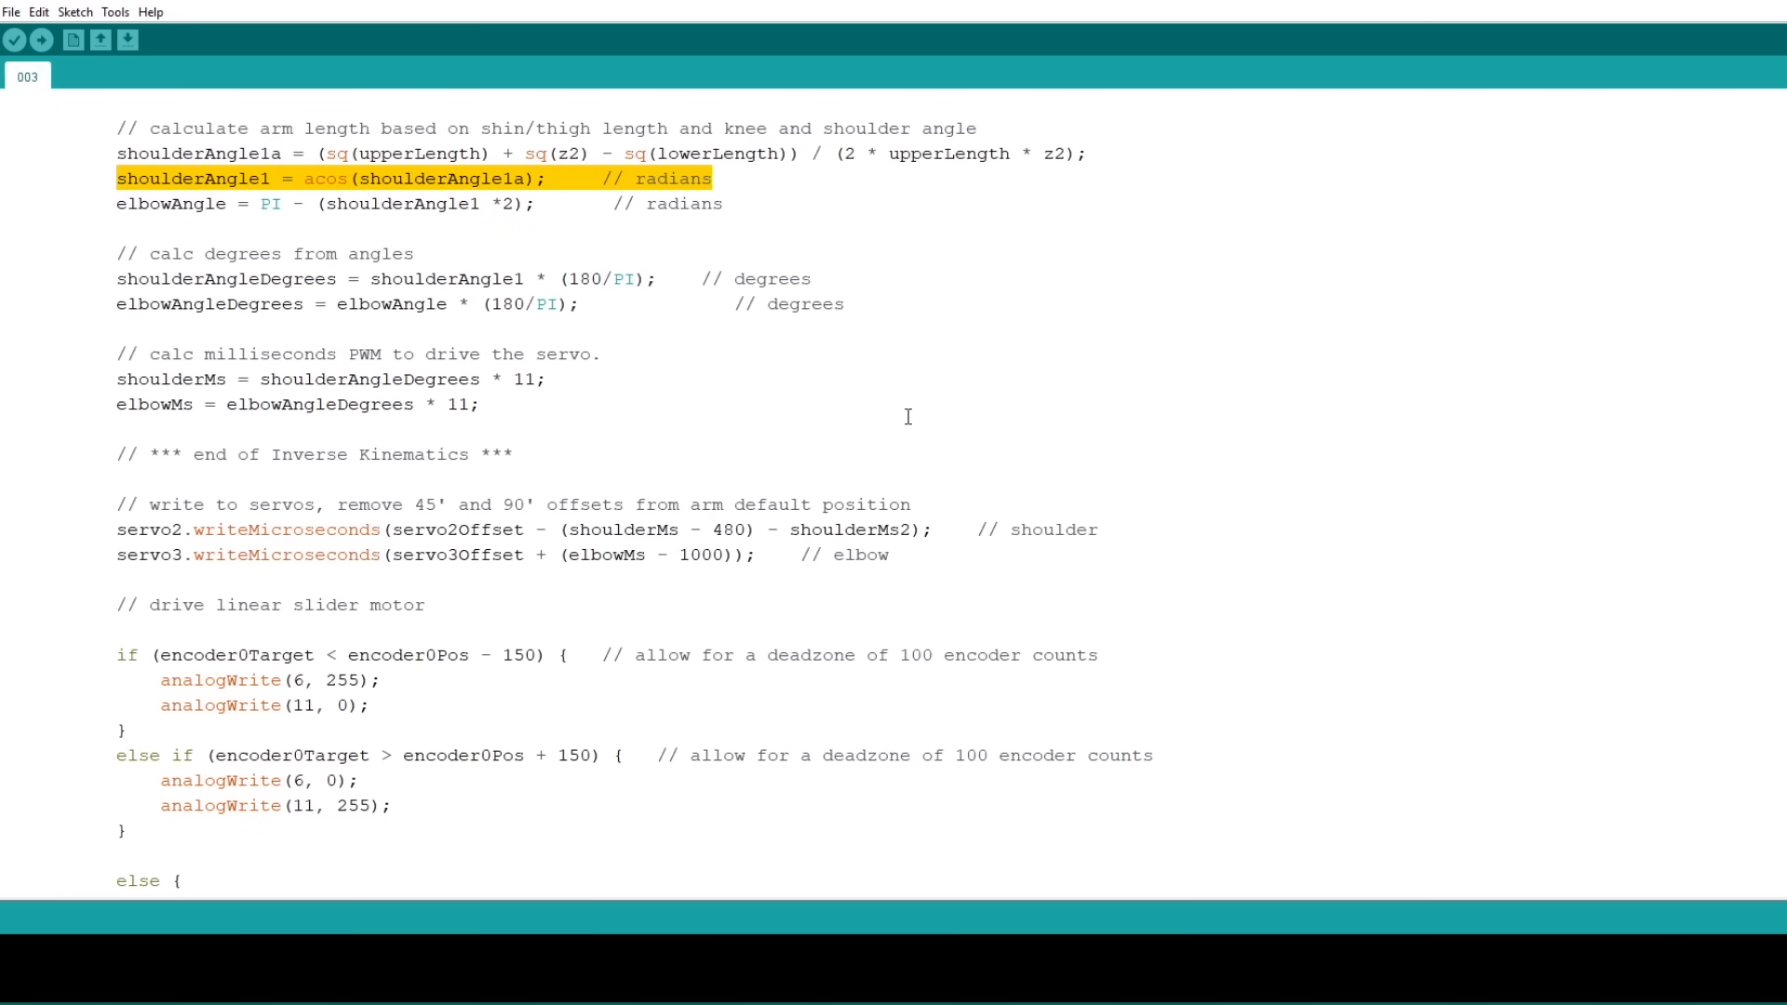
{"action": "mouse_move", "coordinate": [919, 424]}
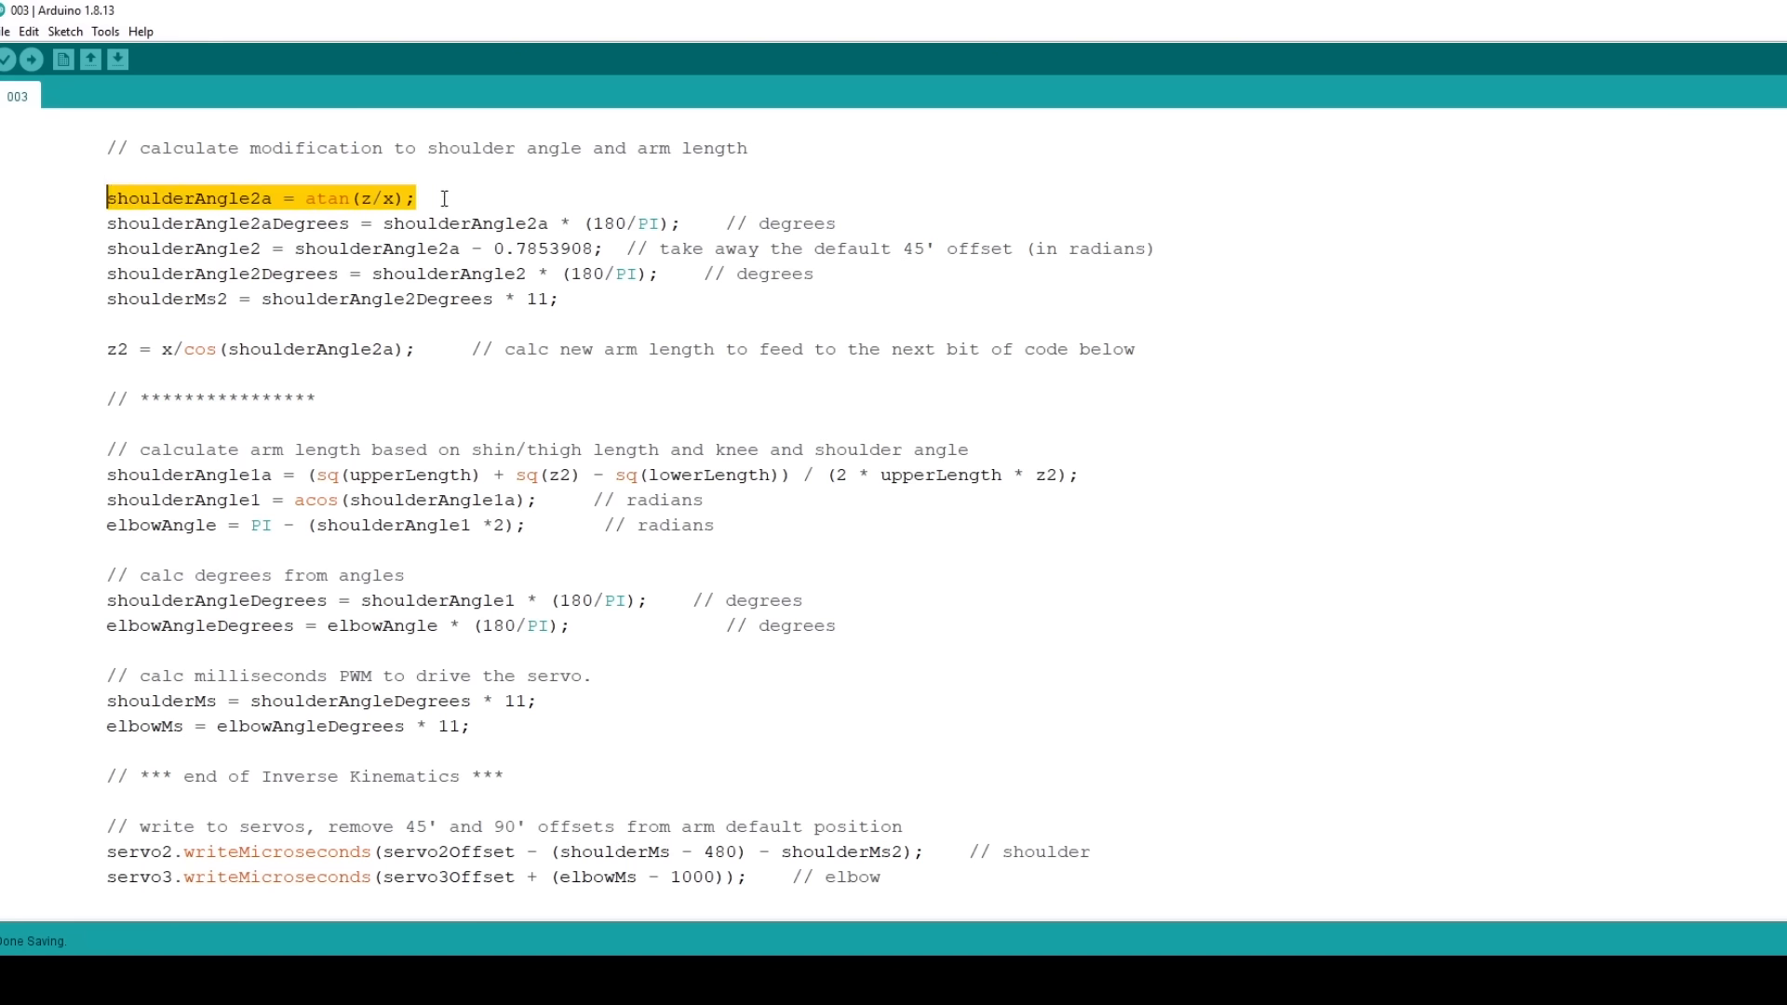
{"action": "left_click", "coordinate": [553, 222]}
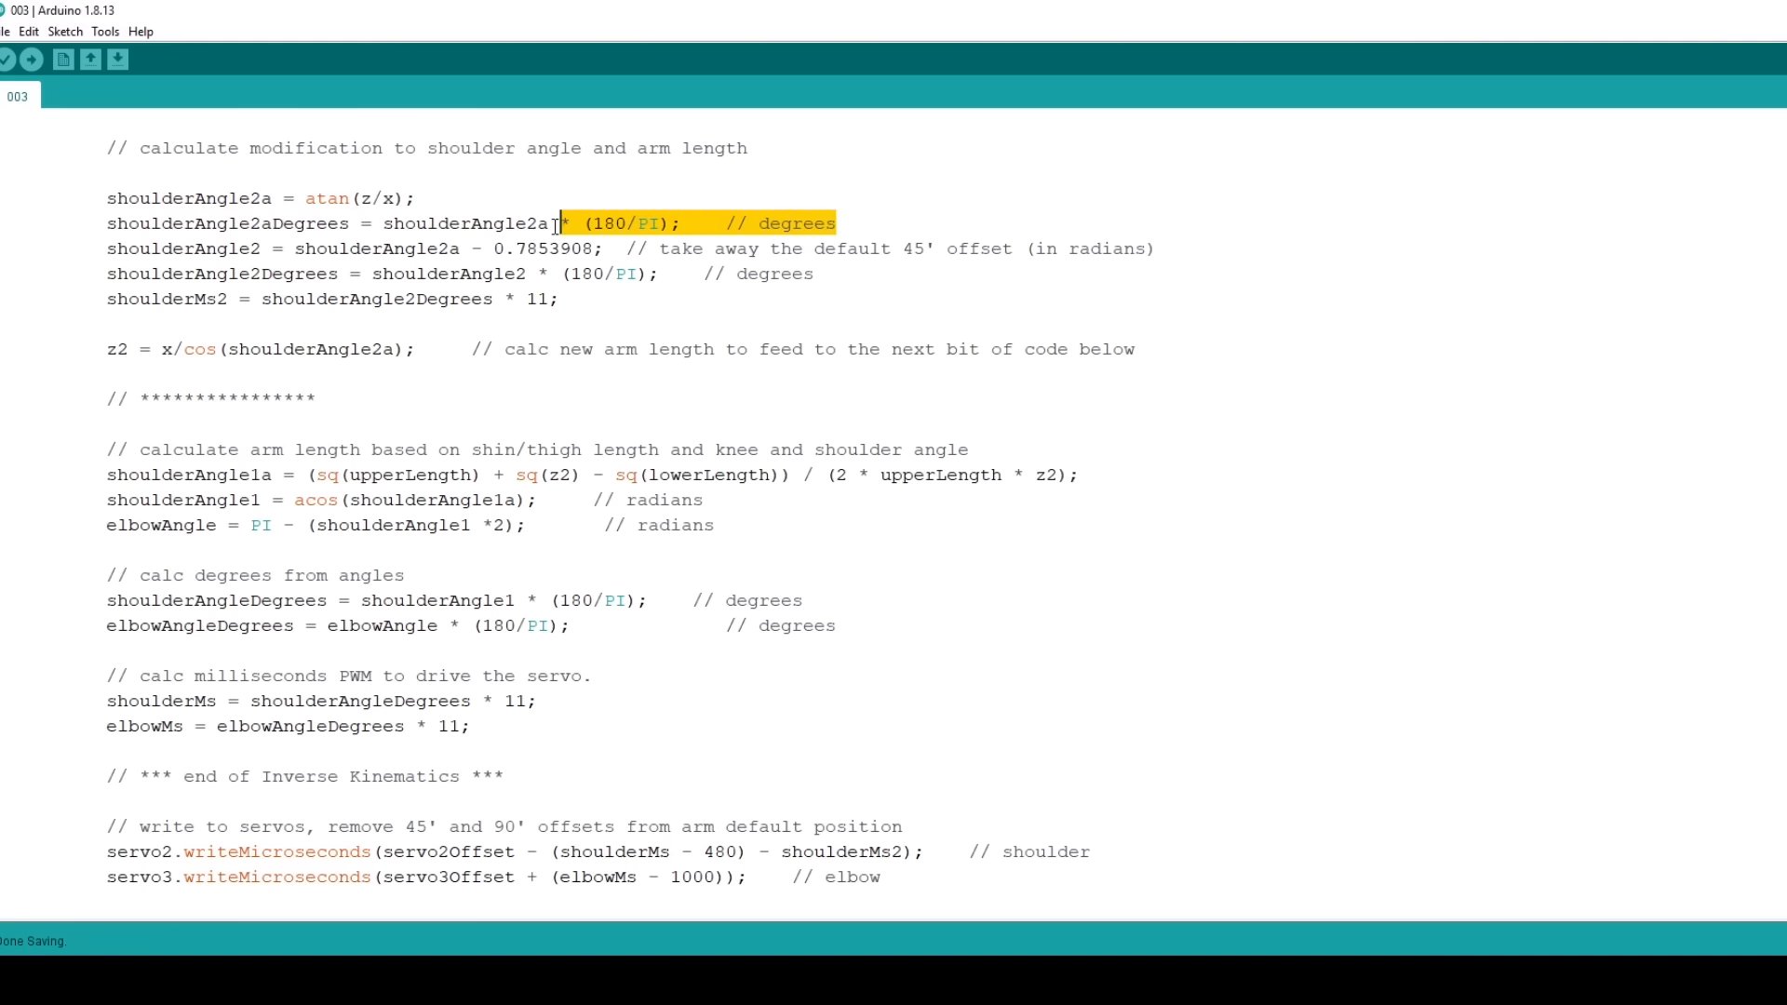
{"action": "left_click", "coordinate": [325, 248]}
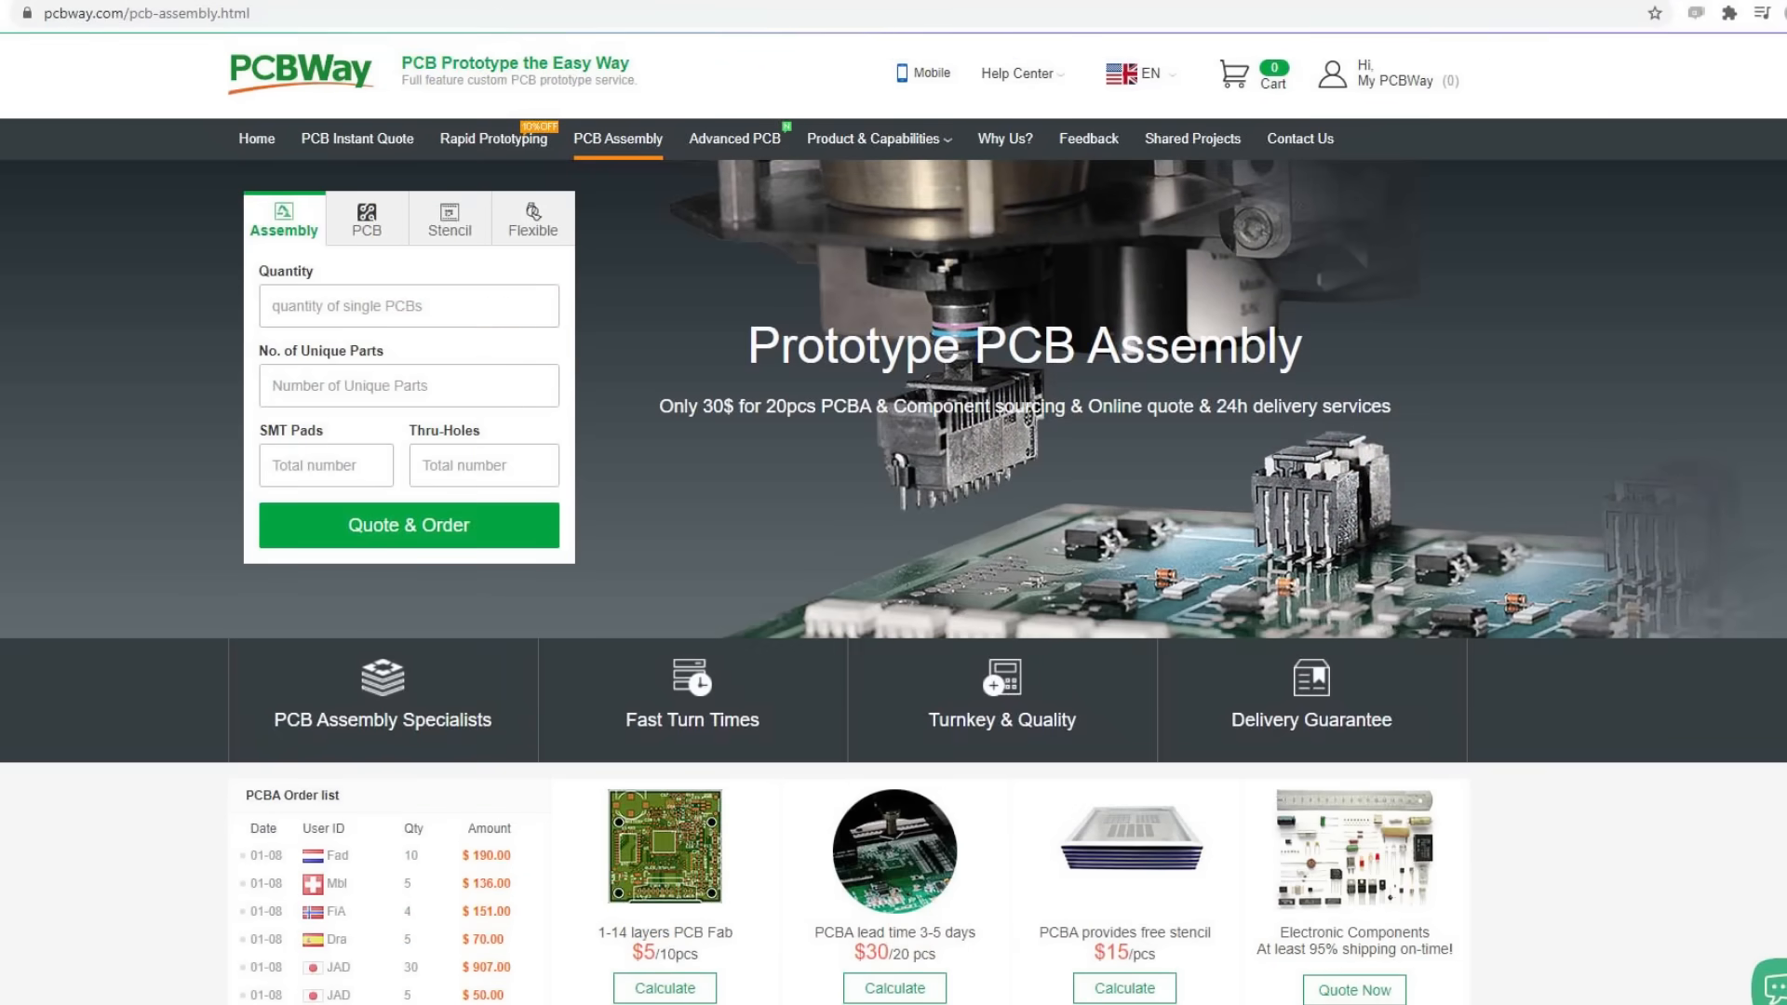
Browse PCBWay's CNC machining service page.
{"action": "left_click", "coordinate": [493, 138]}
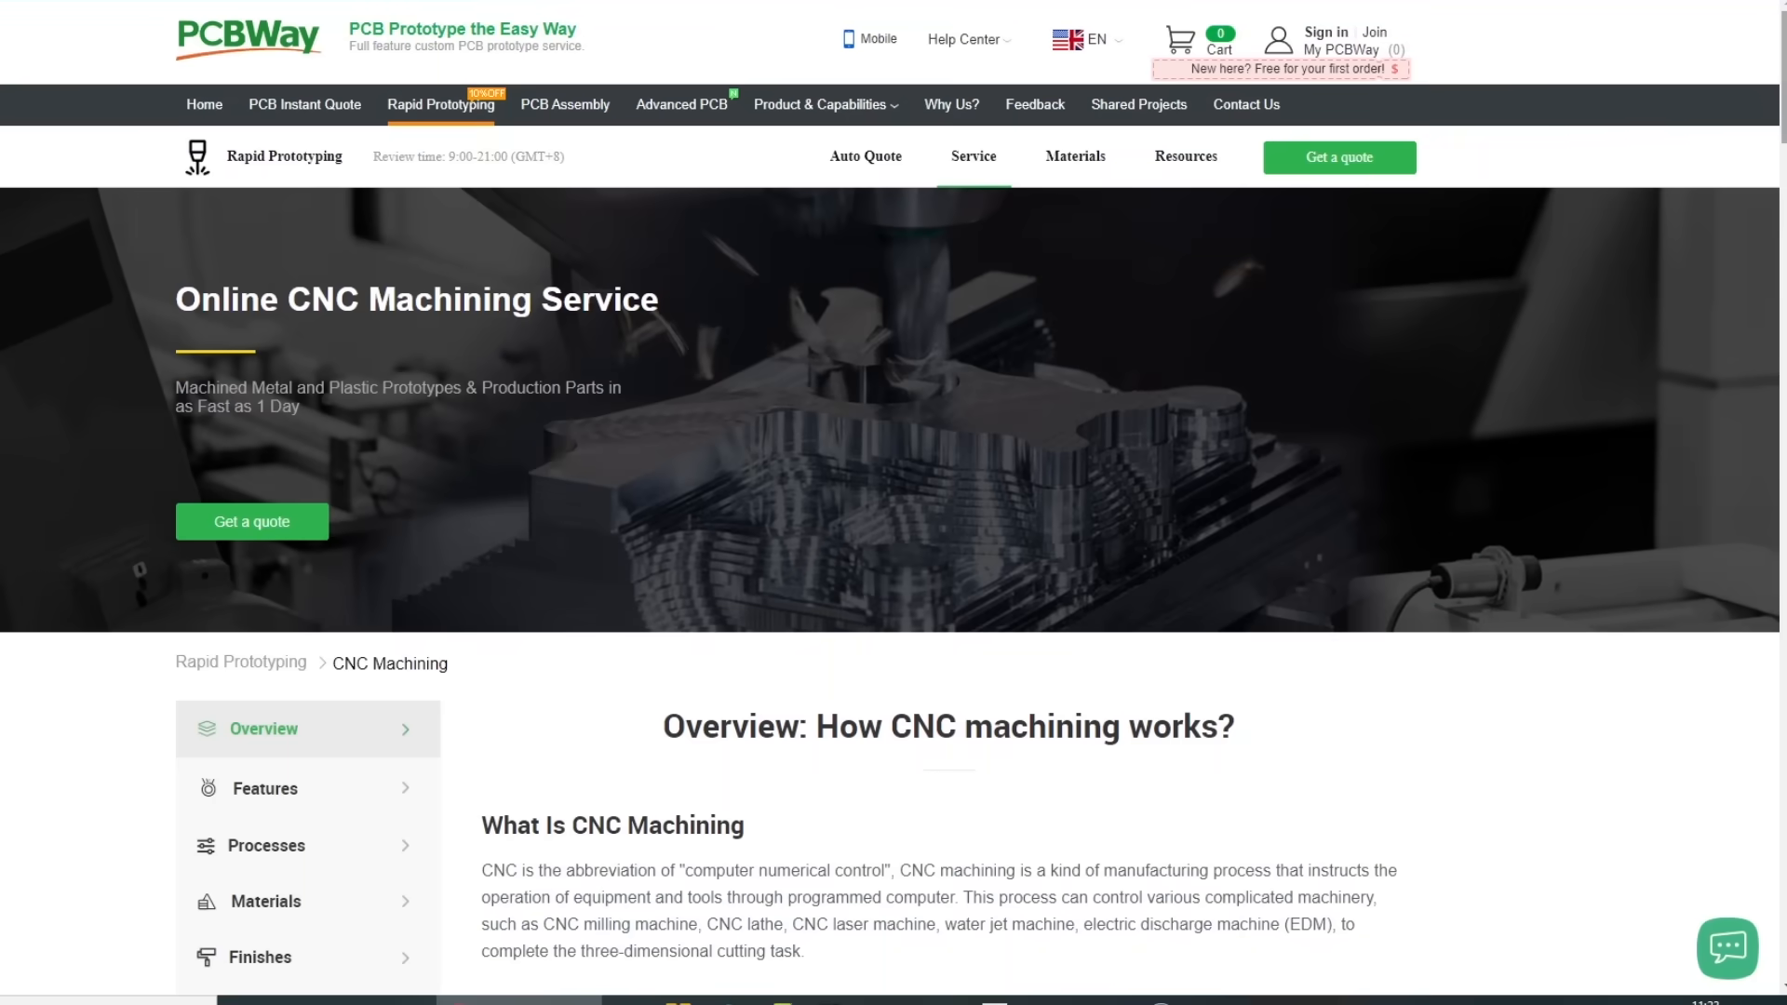
{"action": "scroll", "scroll_direction": "down", "scroll_amount": 3}
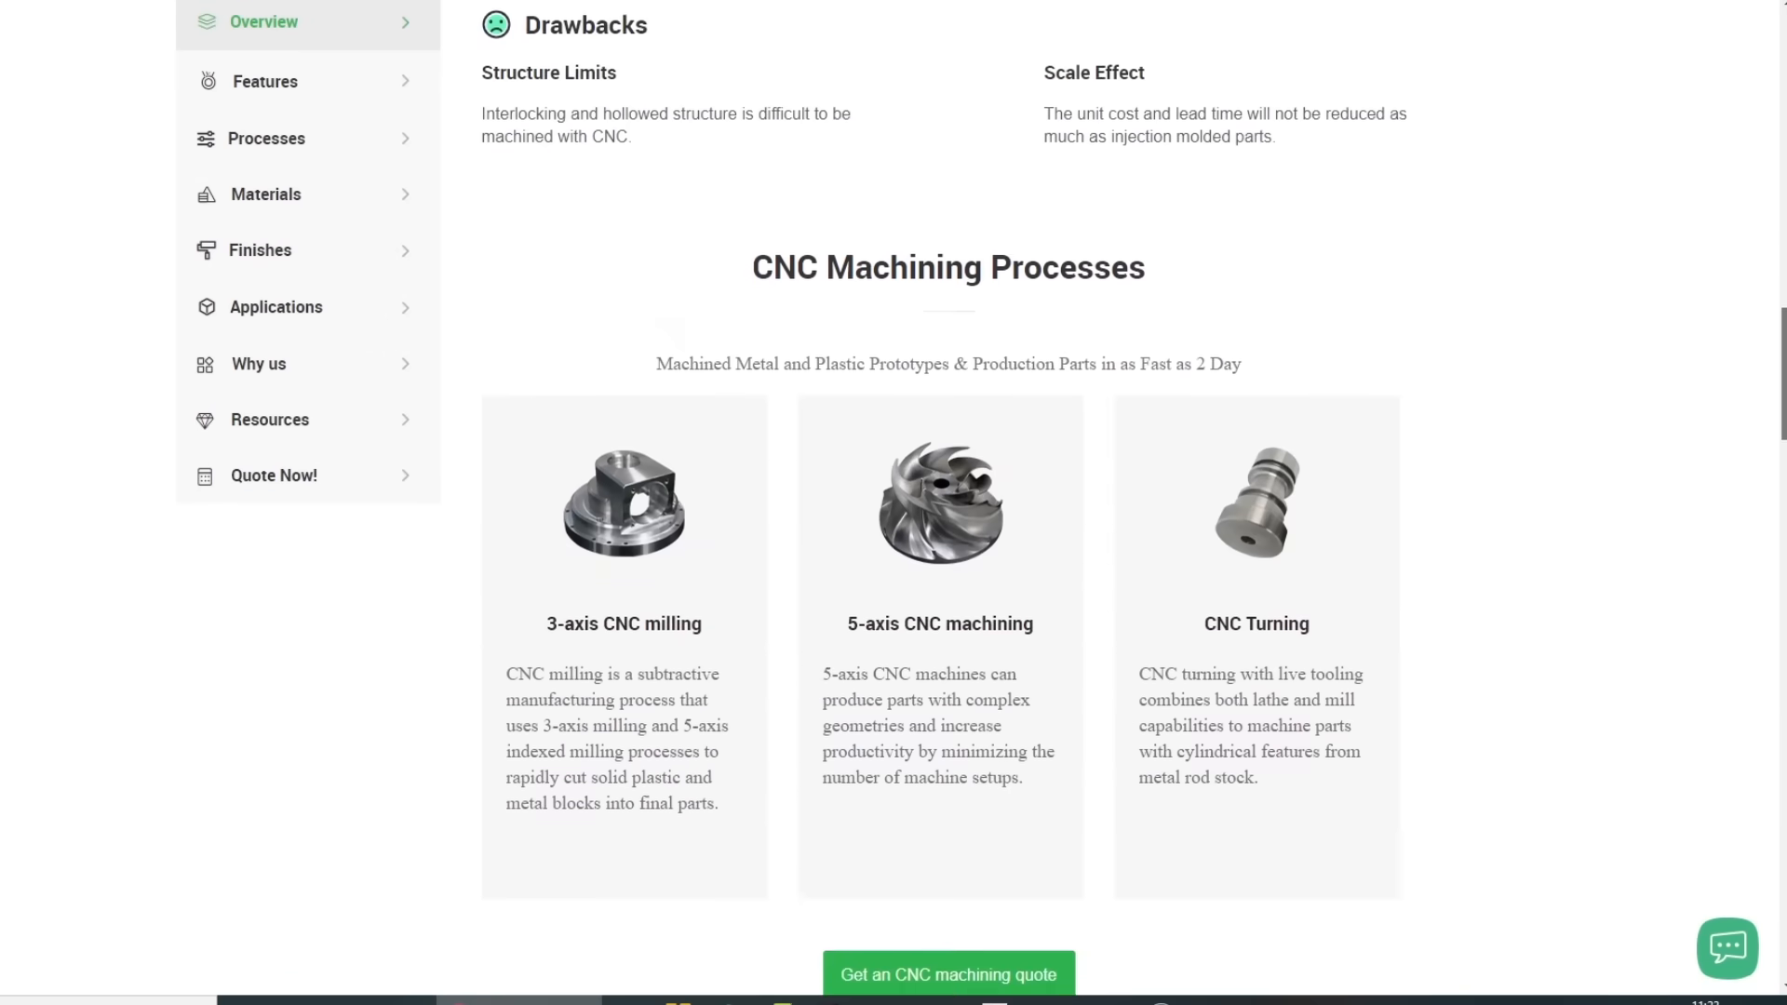
{"action": "scroll", "scroll_direction": "down", "scroll_amount": 3}
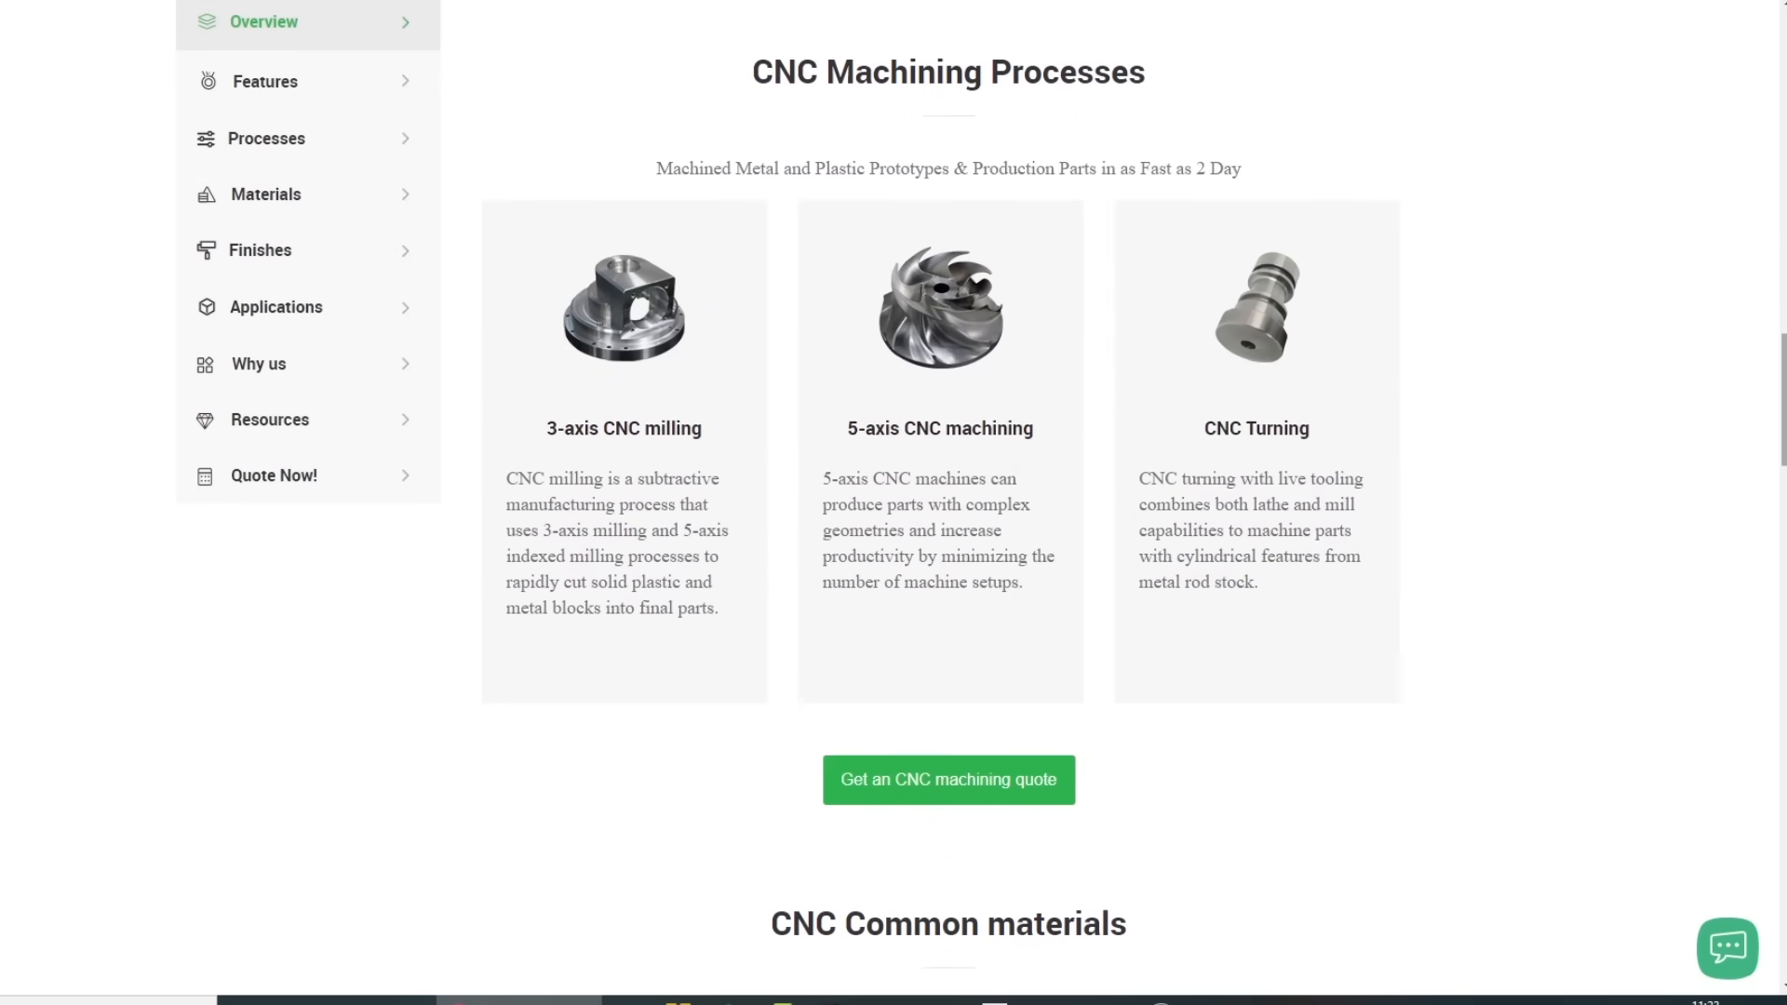
Browse the 3D printing service page through its contents.
{"action": "left_click", "coordinate": [259, 249]}
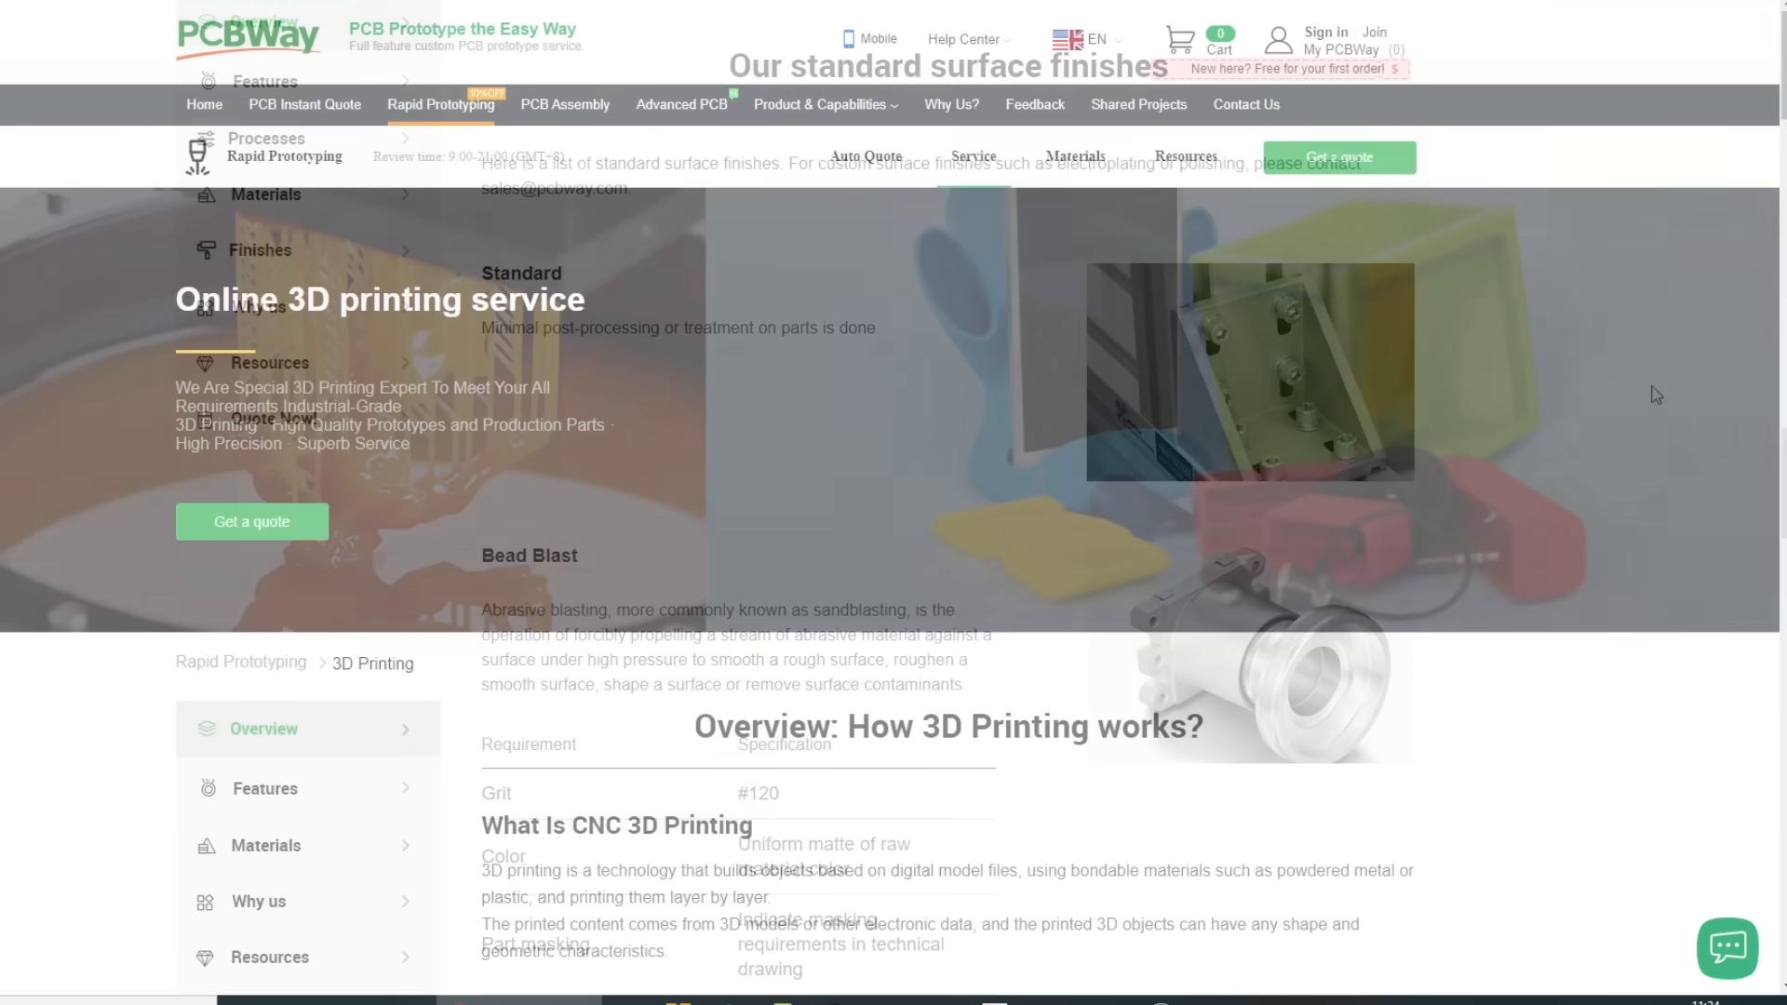
{"action": "scroll", "scroll_direction": "down", "scroll_amount": 3}
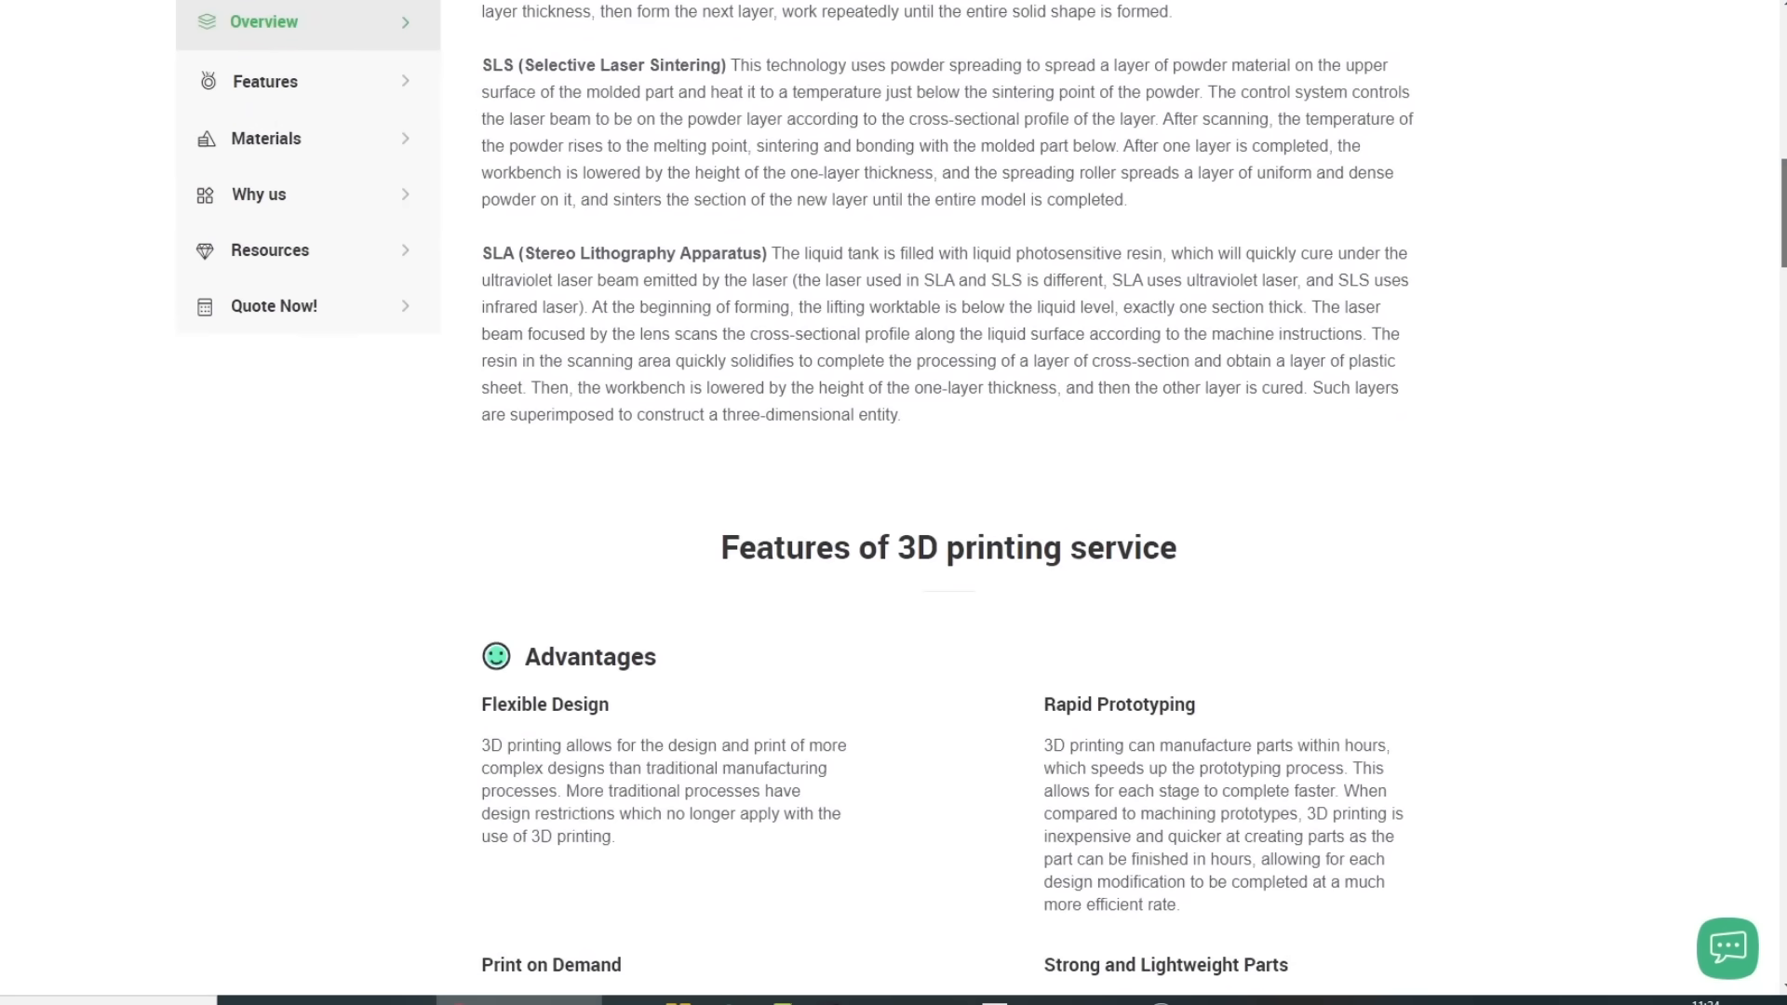
{"action": "scroll", "scroll_direction": "down", "scroll_amount": 3}
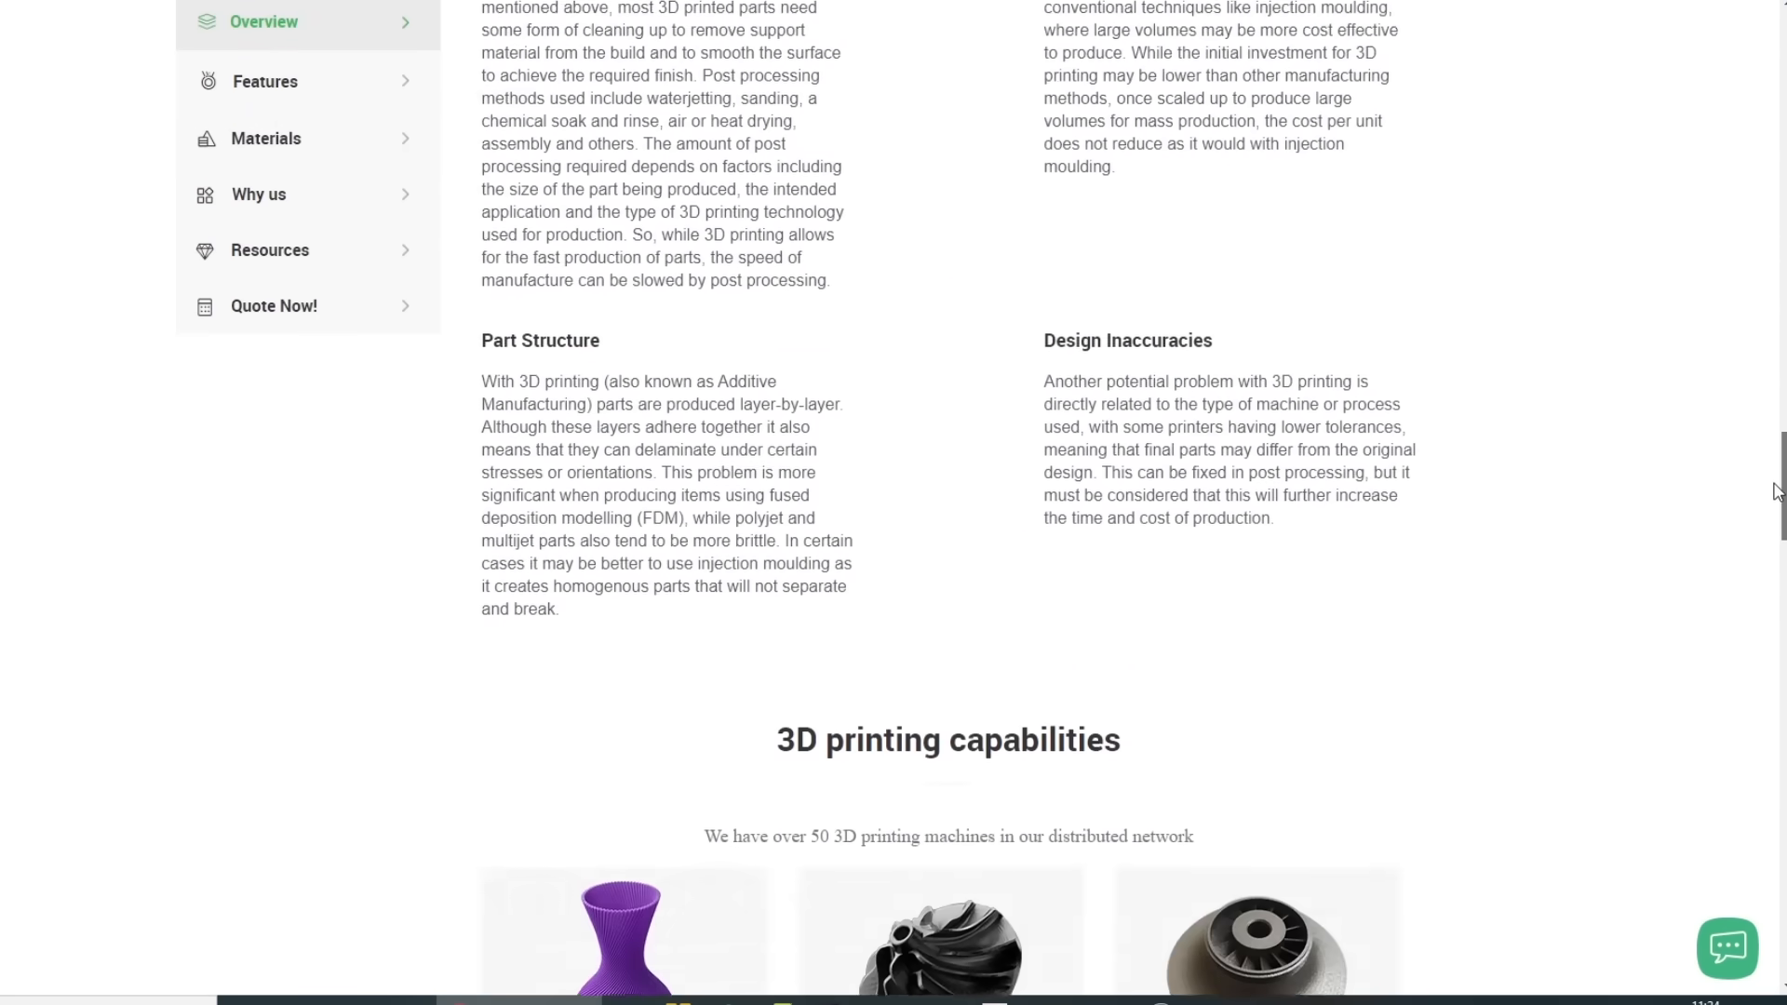
{"action": "scroll", "scroll_direction": "down", "scroll_amount": 3}
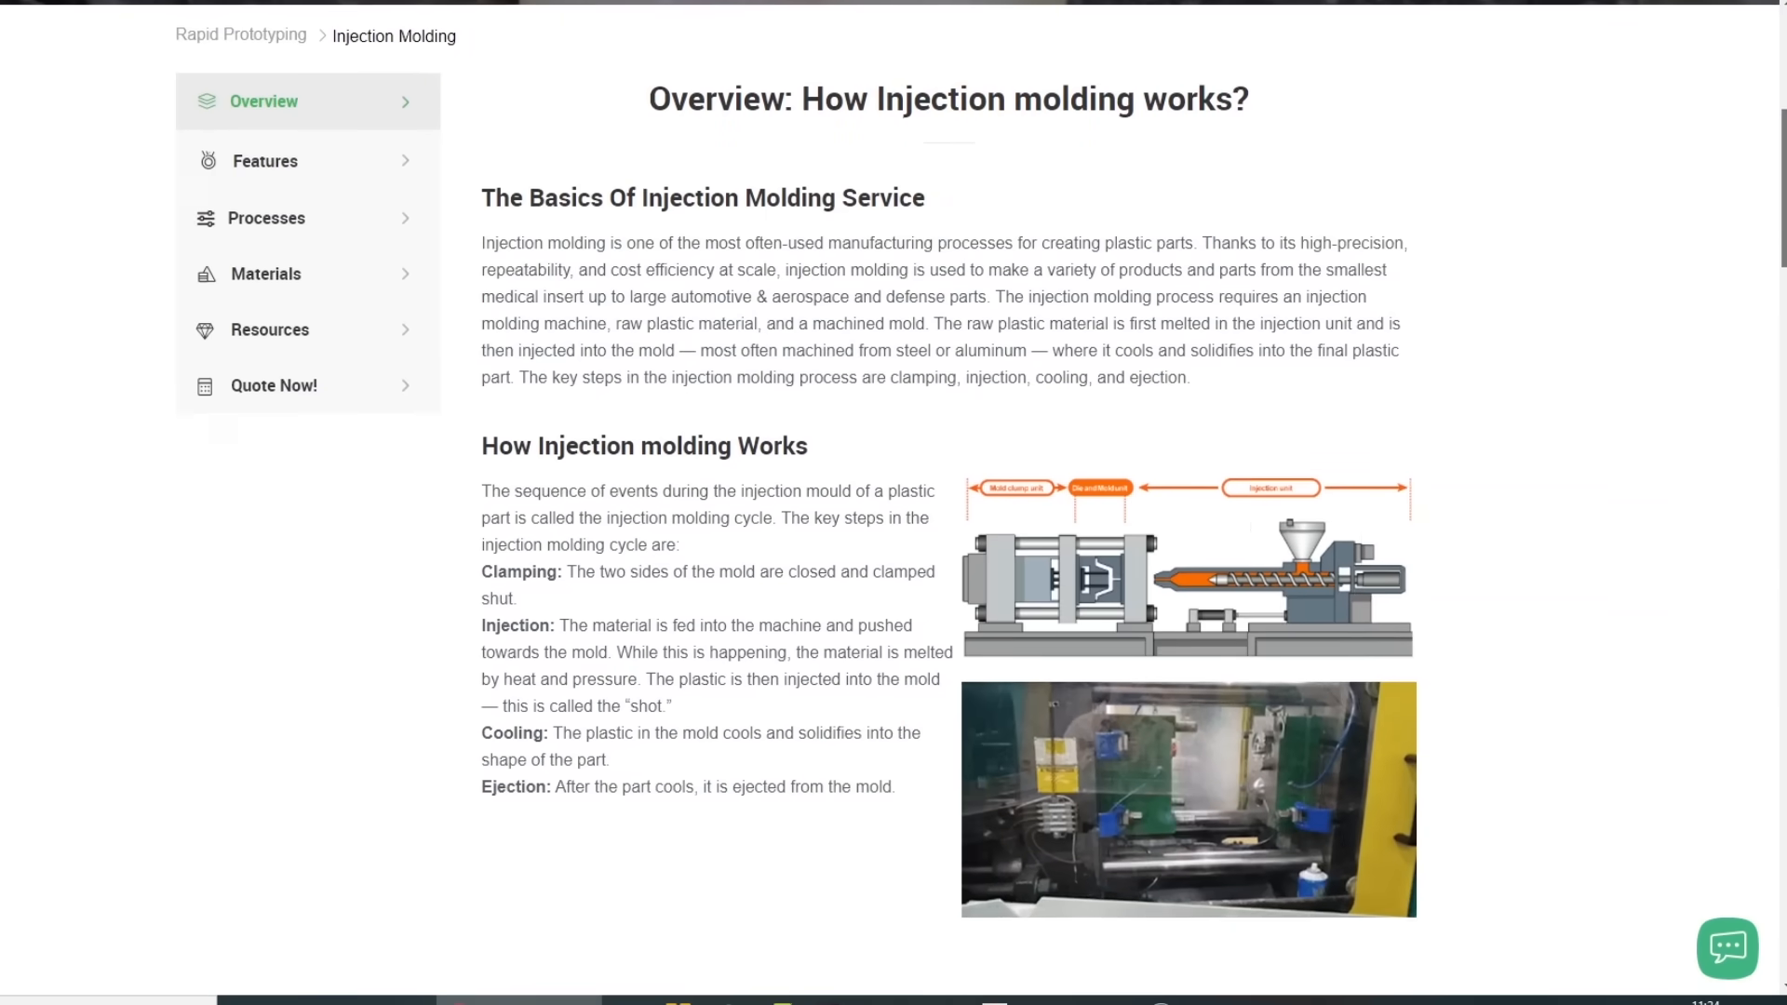
{"action": "scroll", "scroll_direction": "down", "scroll_amount": 3}
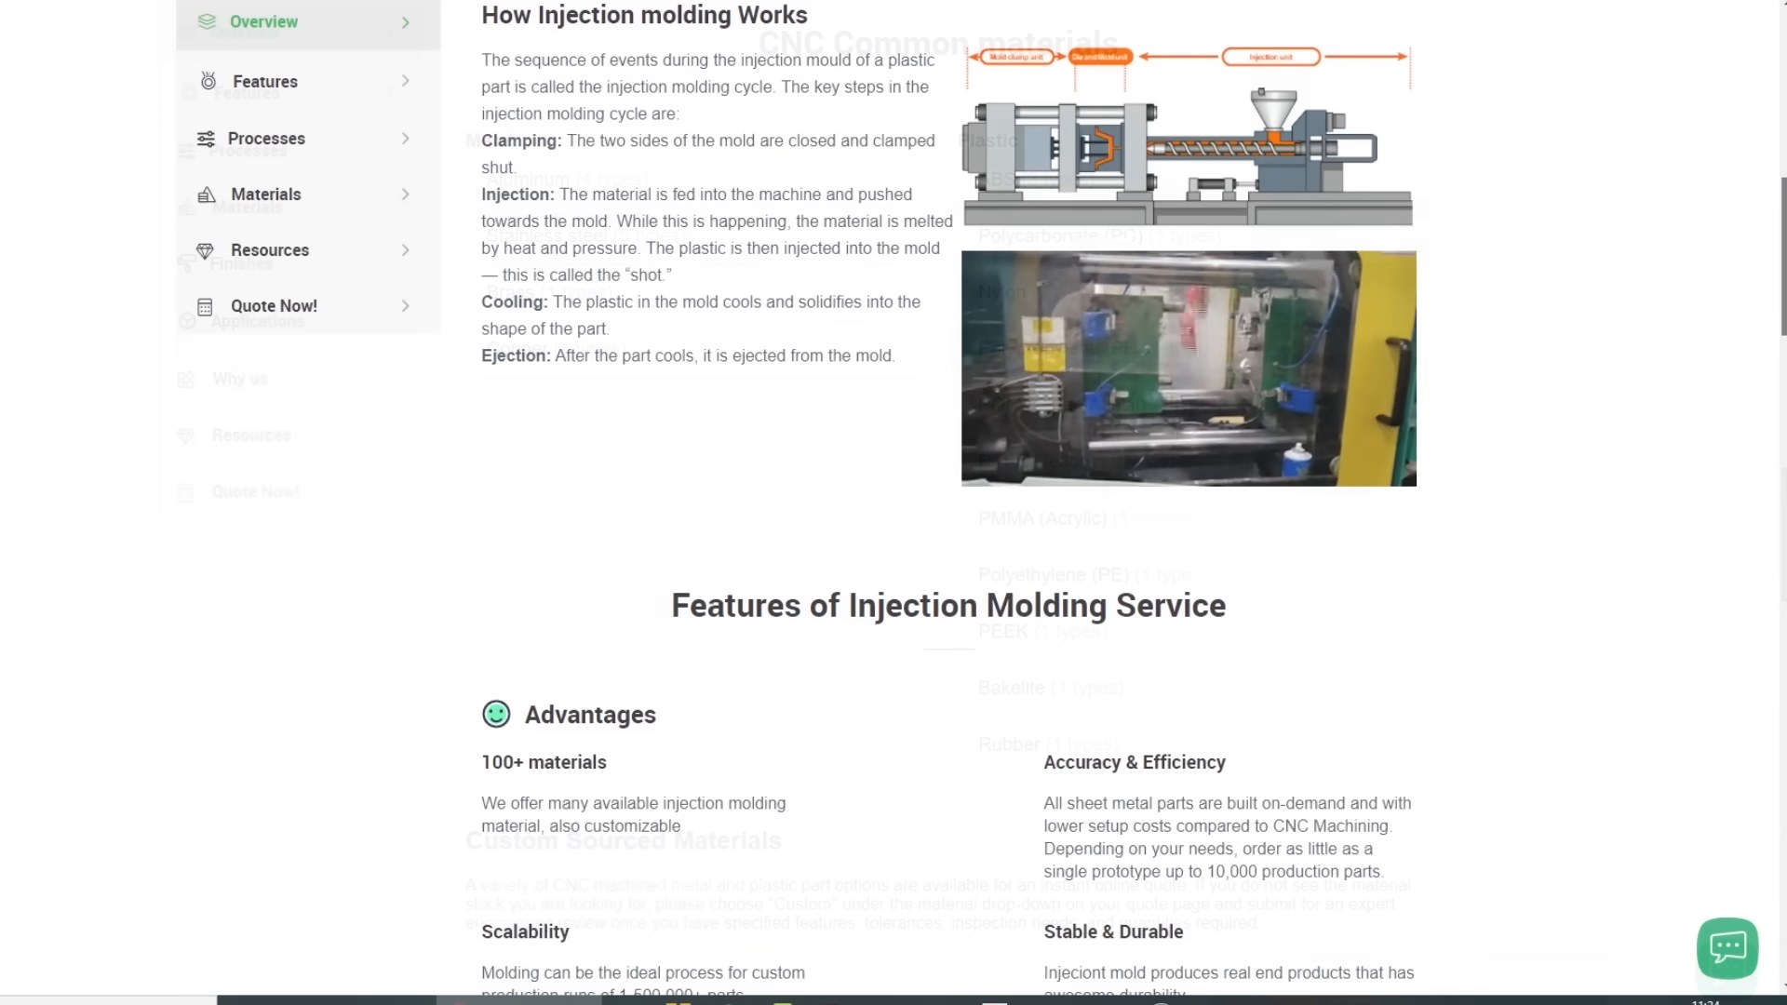
{"action": "scroll", "scroll_direction": "down", "scroll_amount": 3}
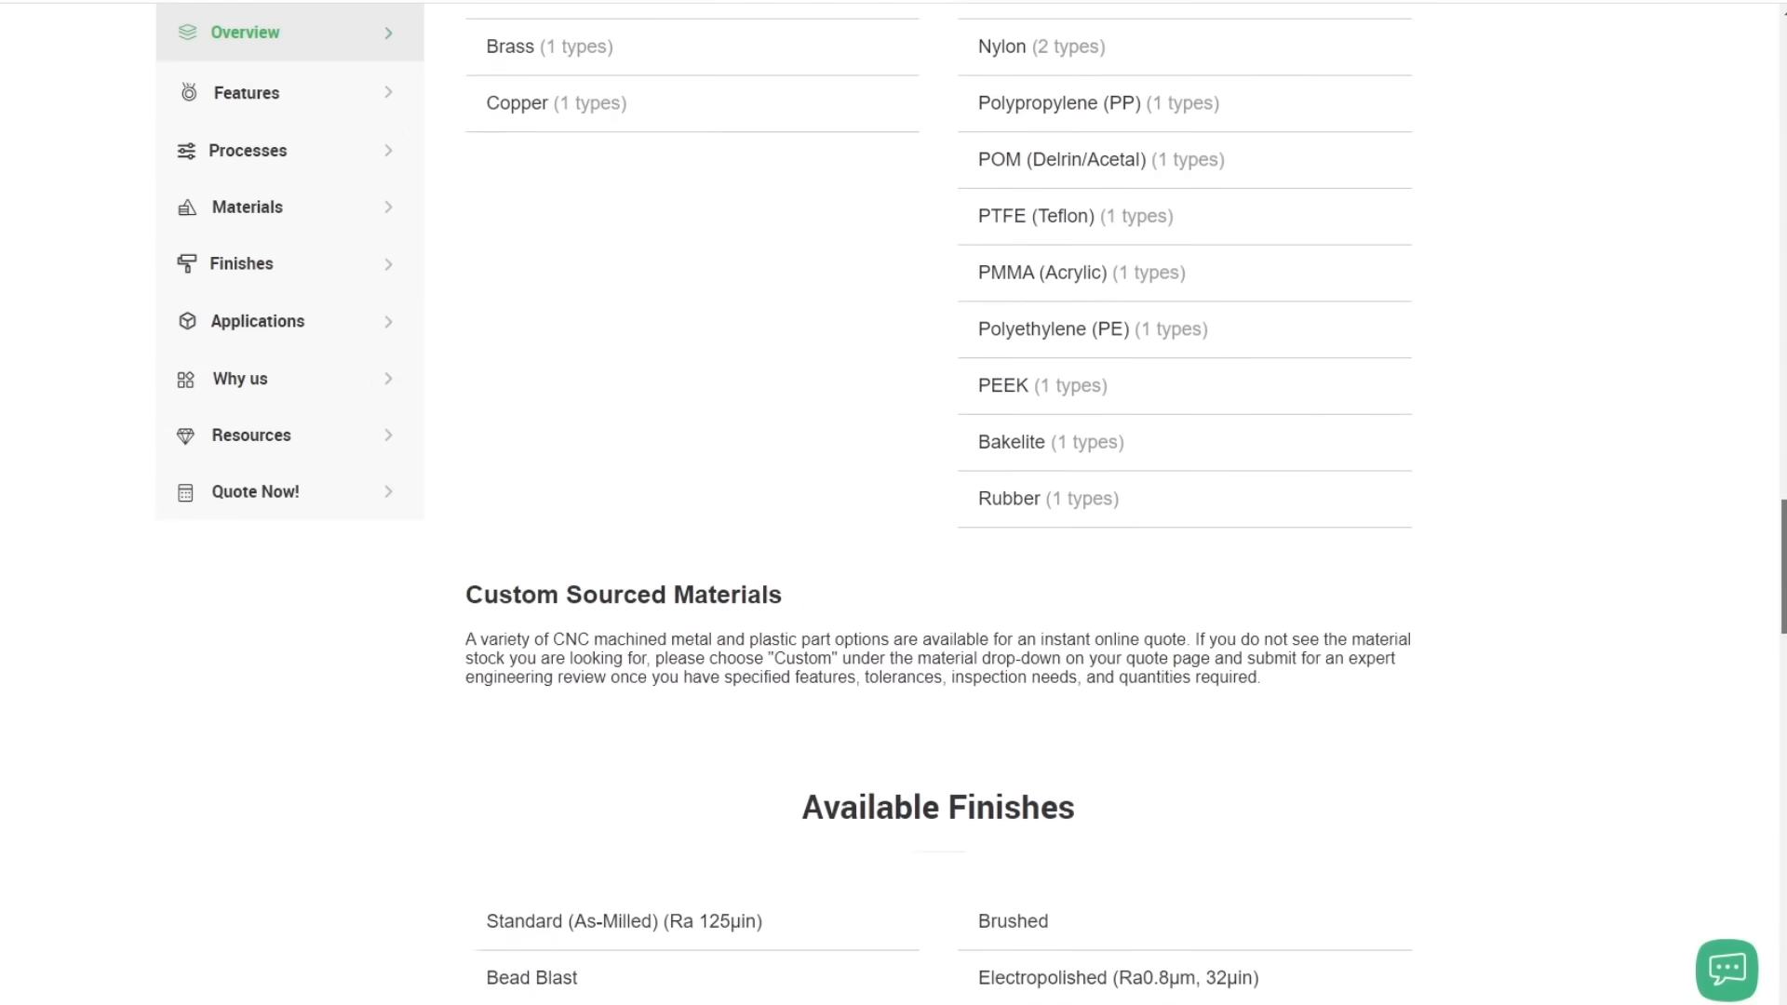
{"action": "scroll", "scroll_direction": "down", "scroll_amount": 3}
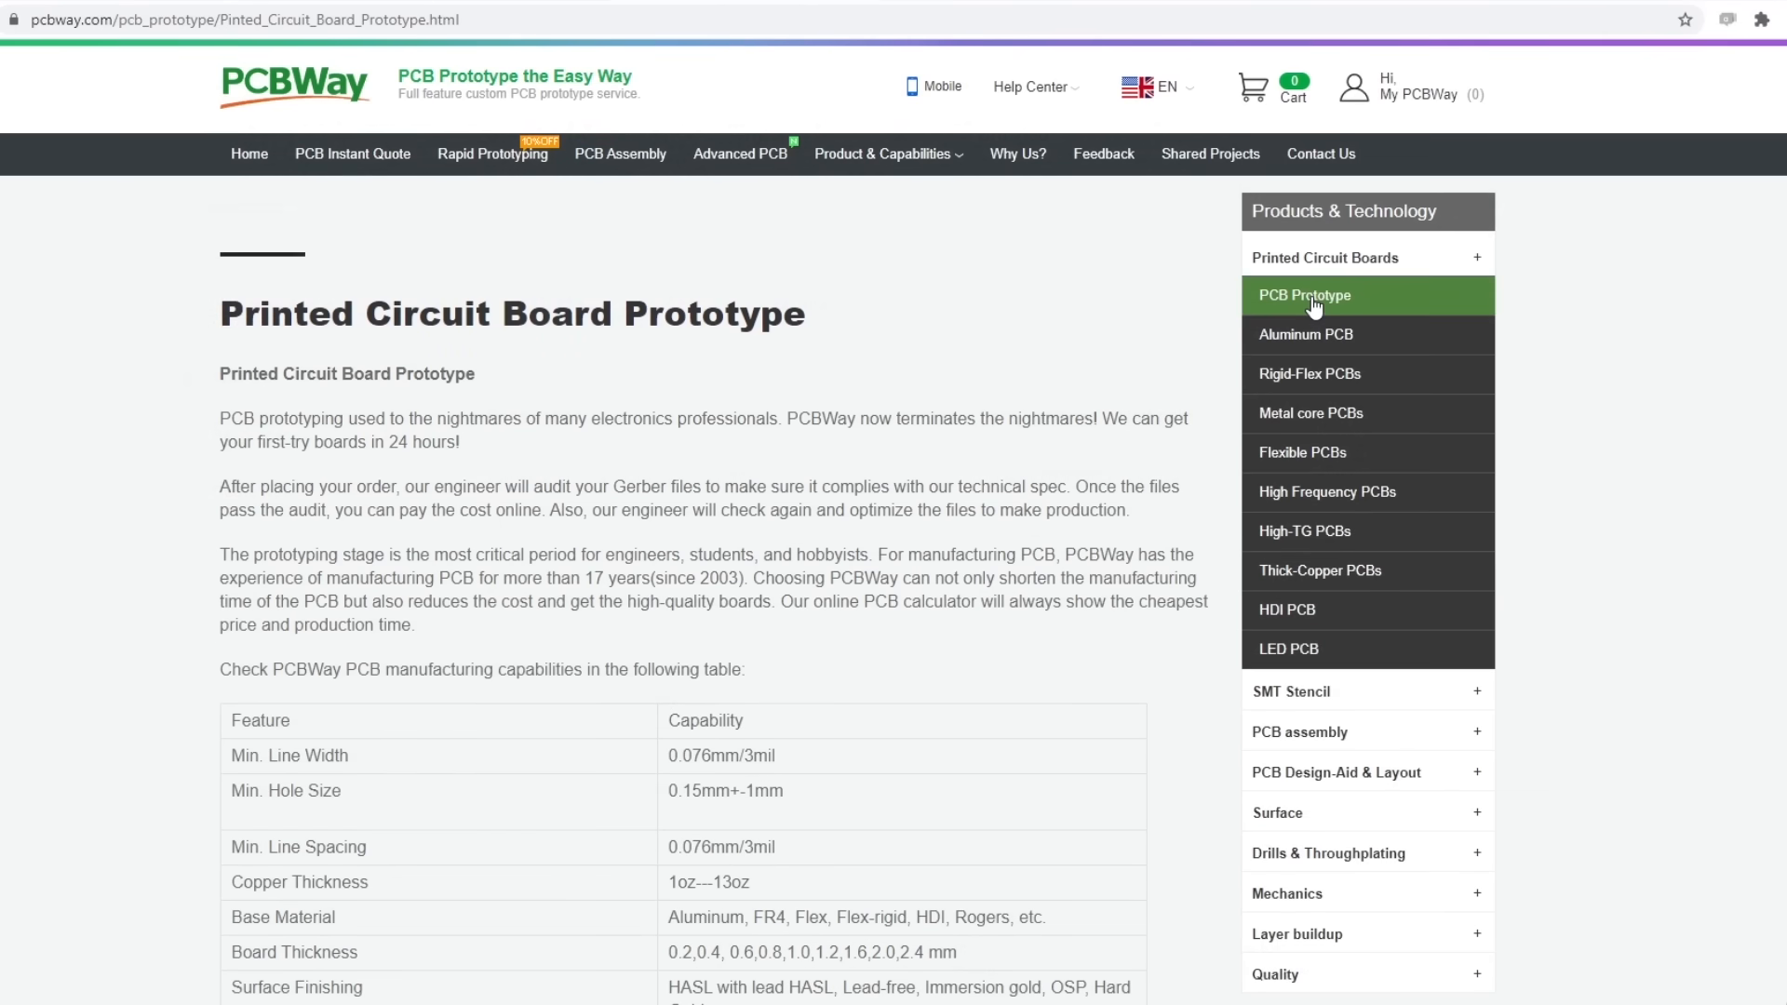
Look through the Aluminum, rigid-flex, metal core, flexible, high frequency and High-TG PCB pages.
{"action": "left_click", "coordinate": [1305, 334]}
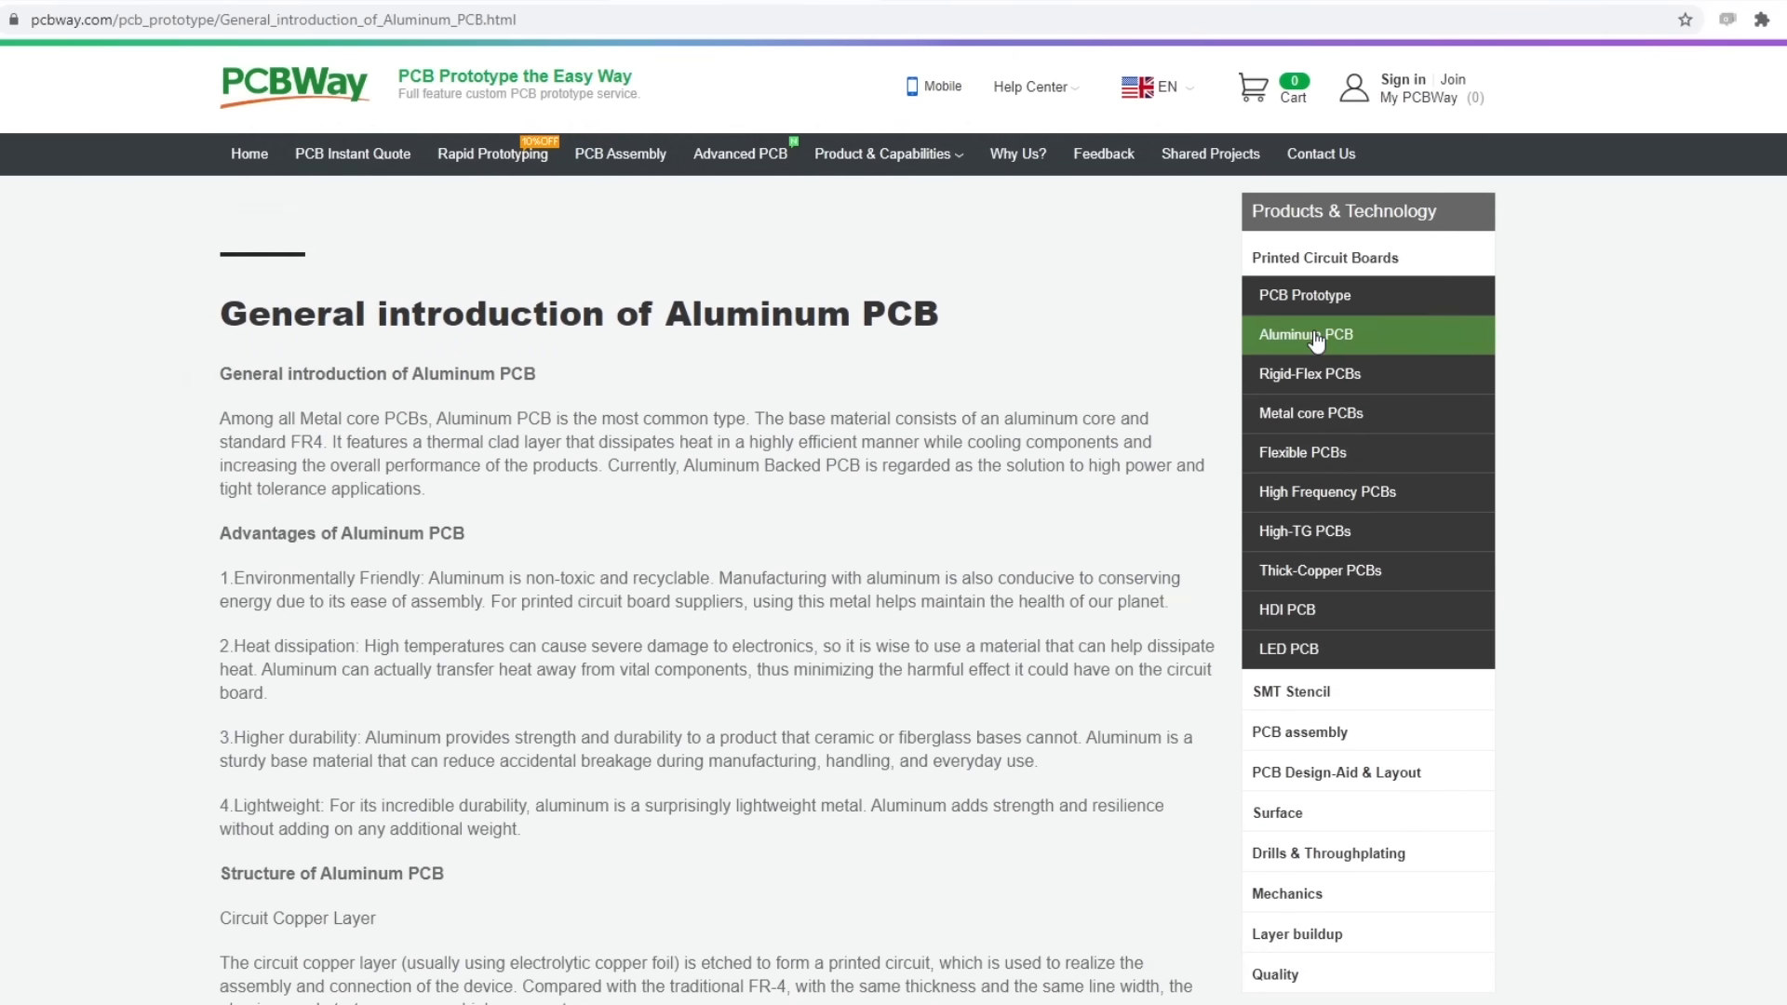
{"action": "left_click", "coordinate": [1309, 374]}
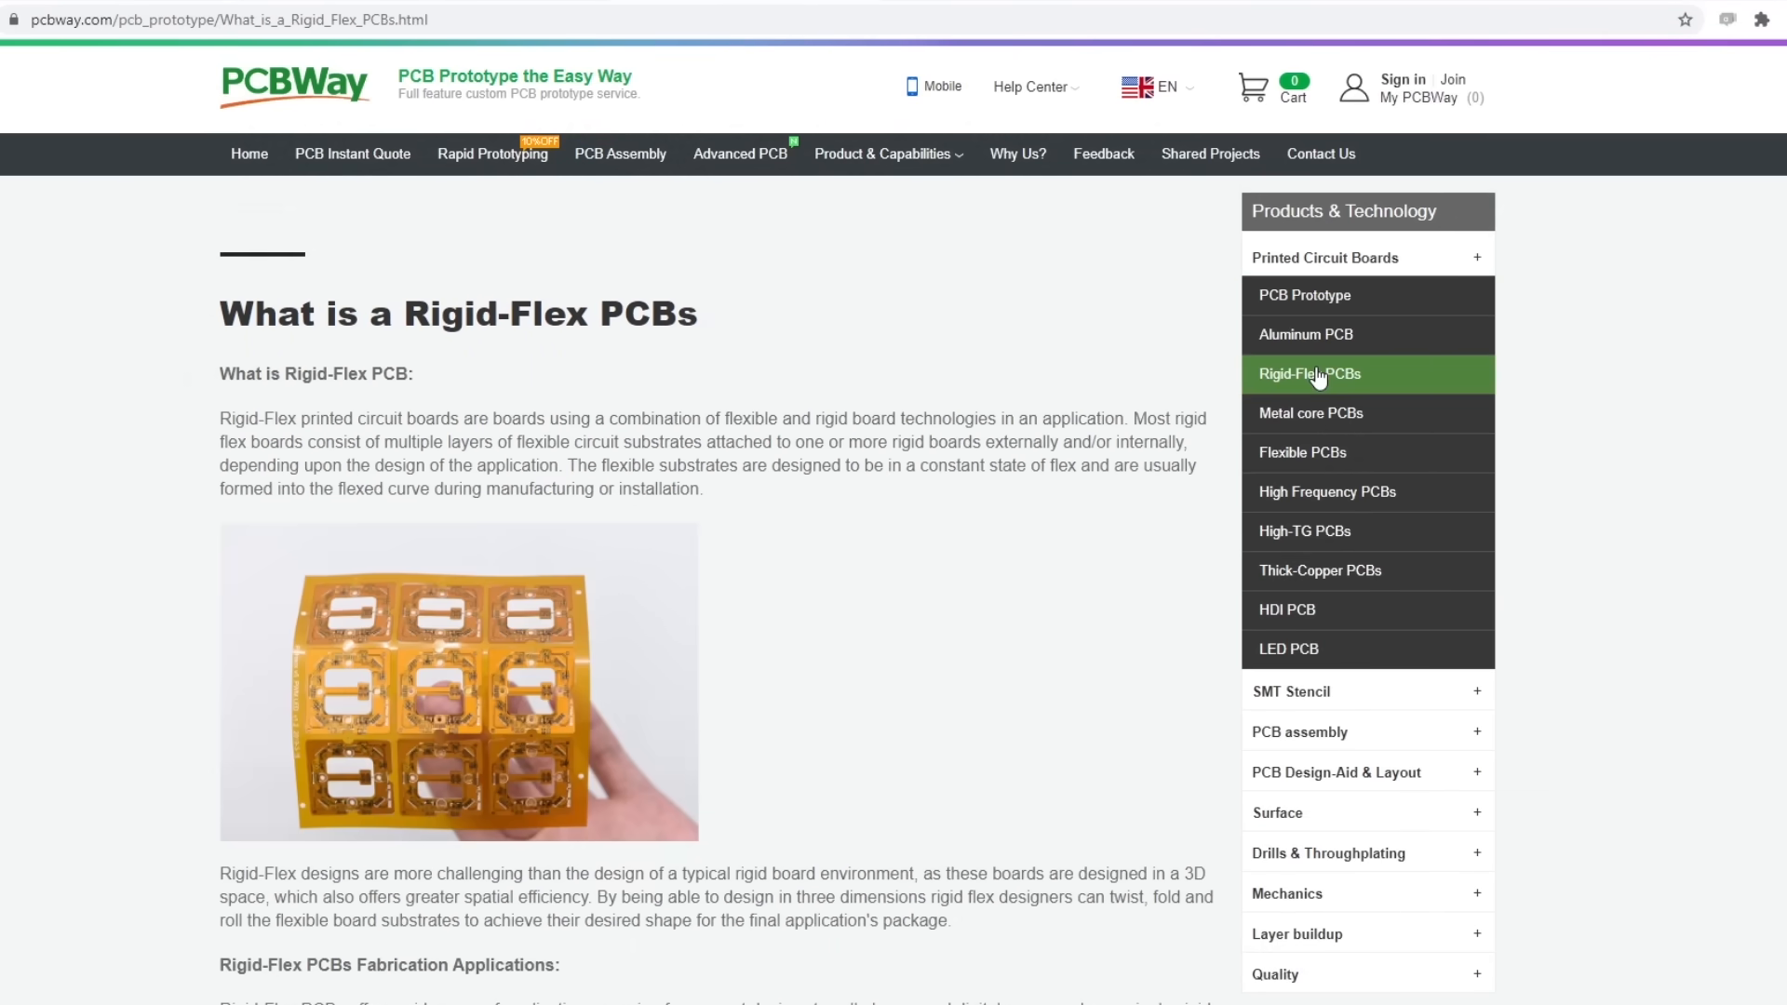
{"action": "left_click", "coordinate": [1310, 412]}
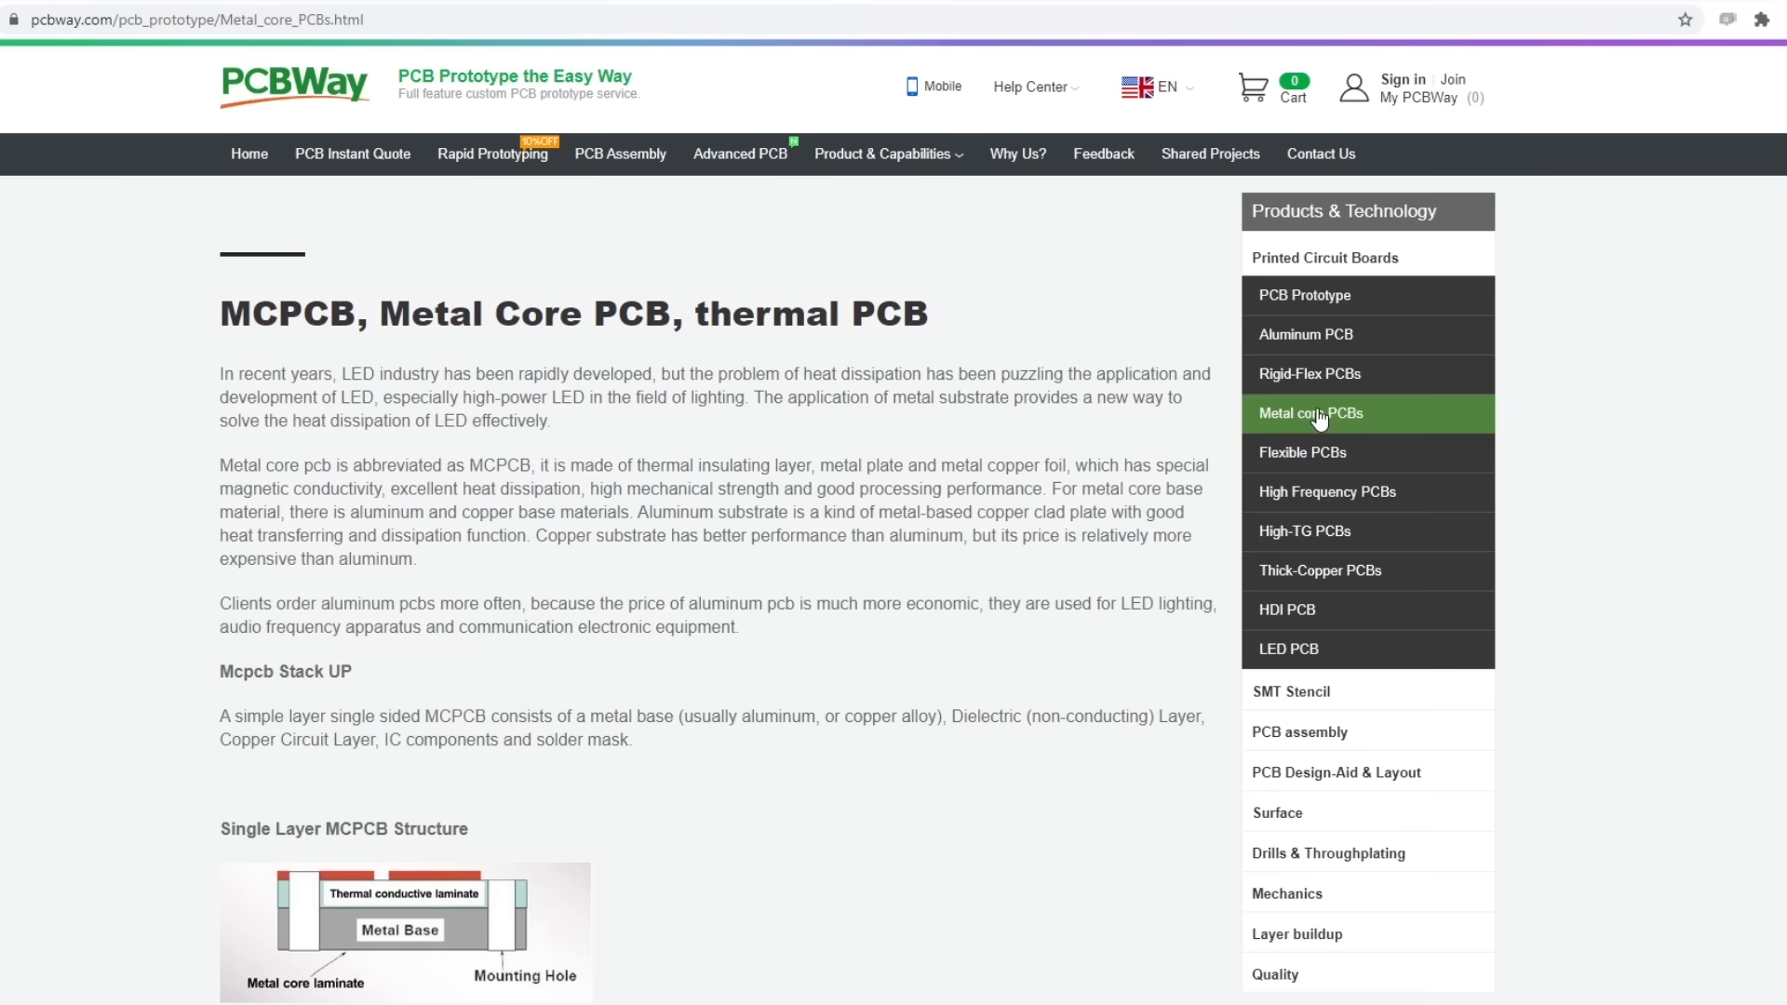
{"action": "left_click", "coordinate": [1301, 452]}
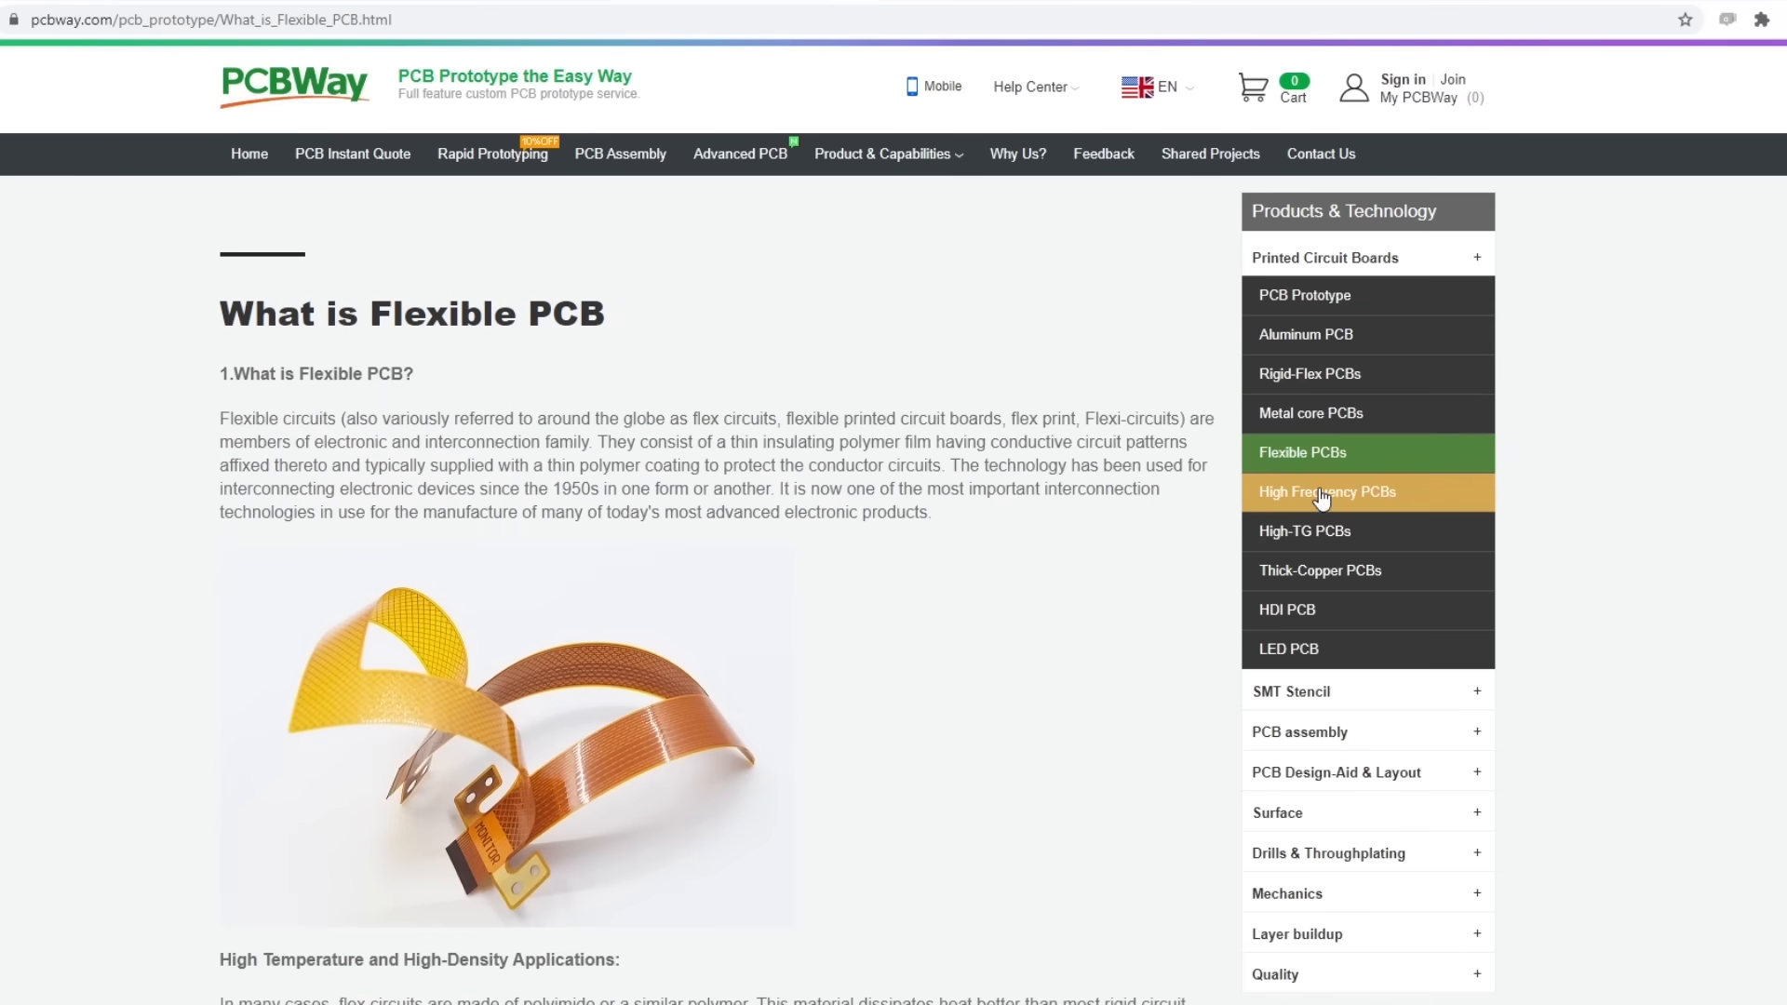
{"action": "left_click", "coordinate": [1326, 491]}
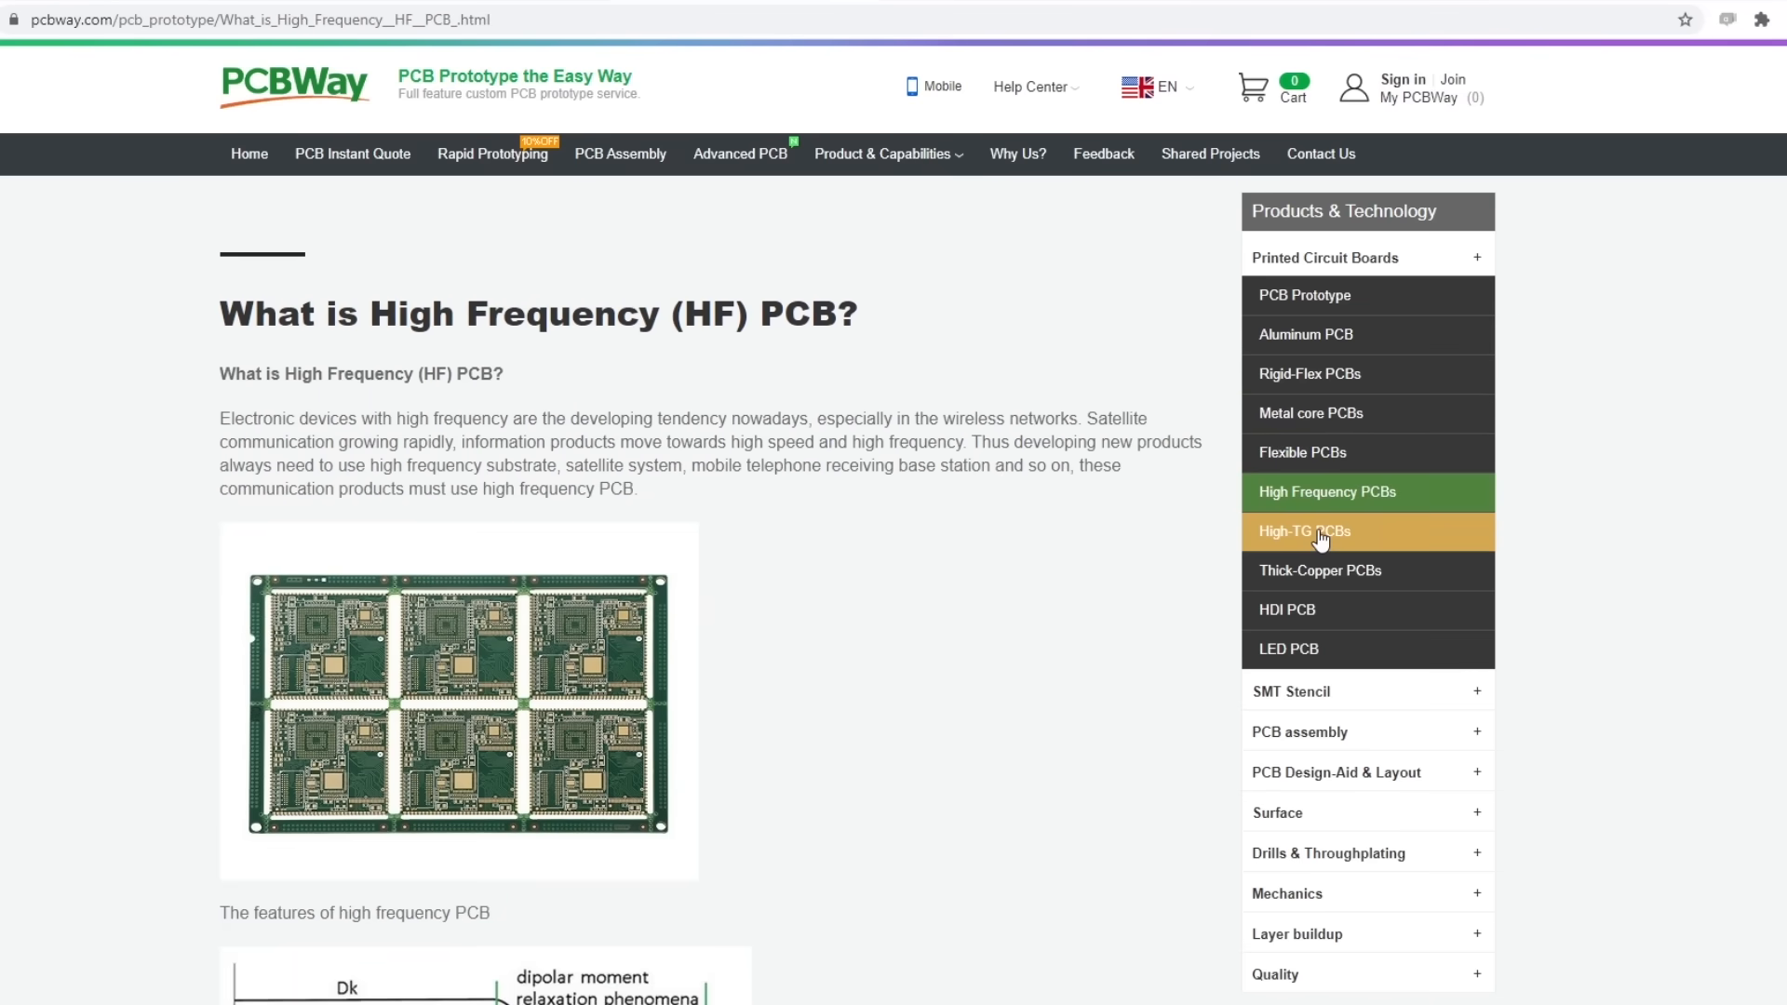
{"action": "left_click", "coordinate": [1304, 531]}
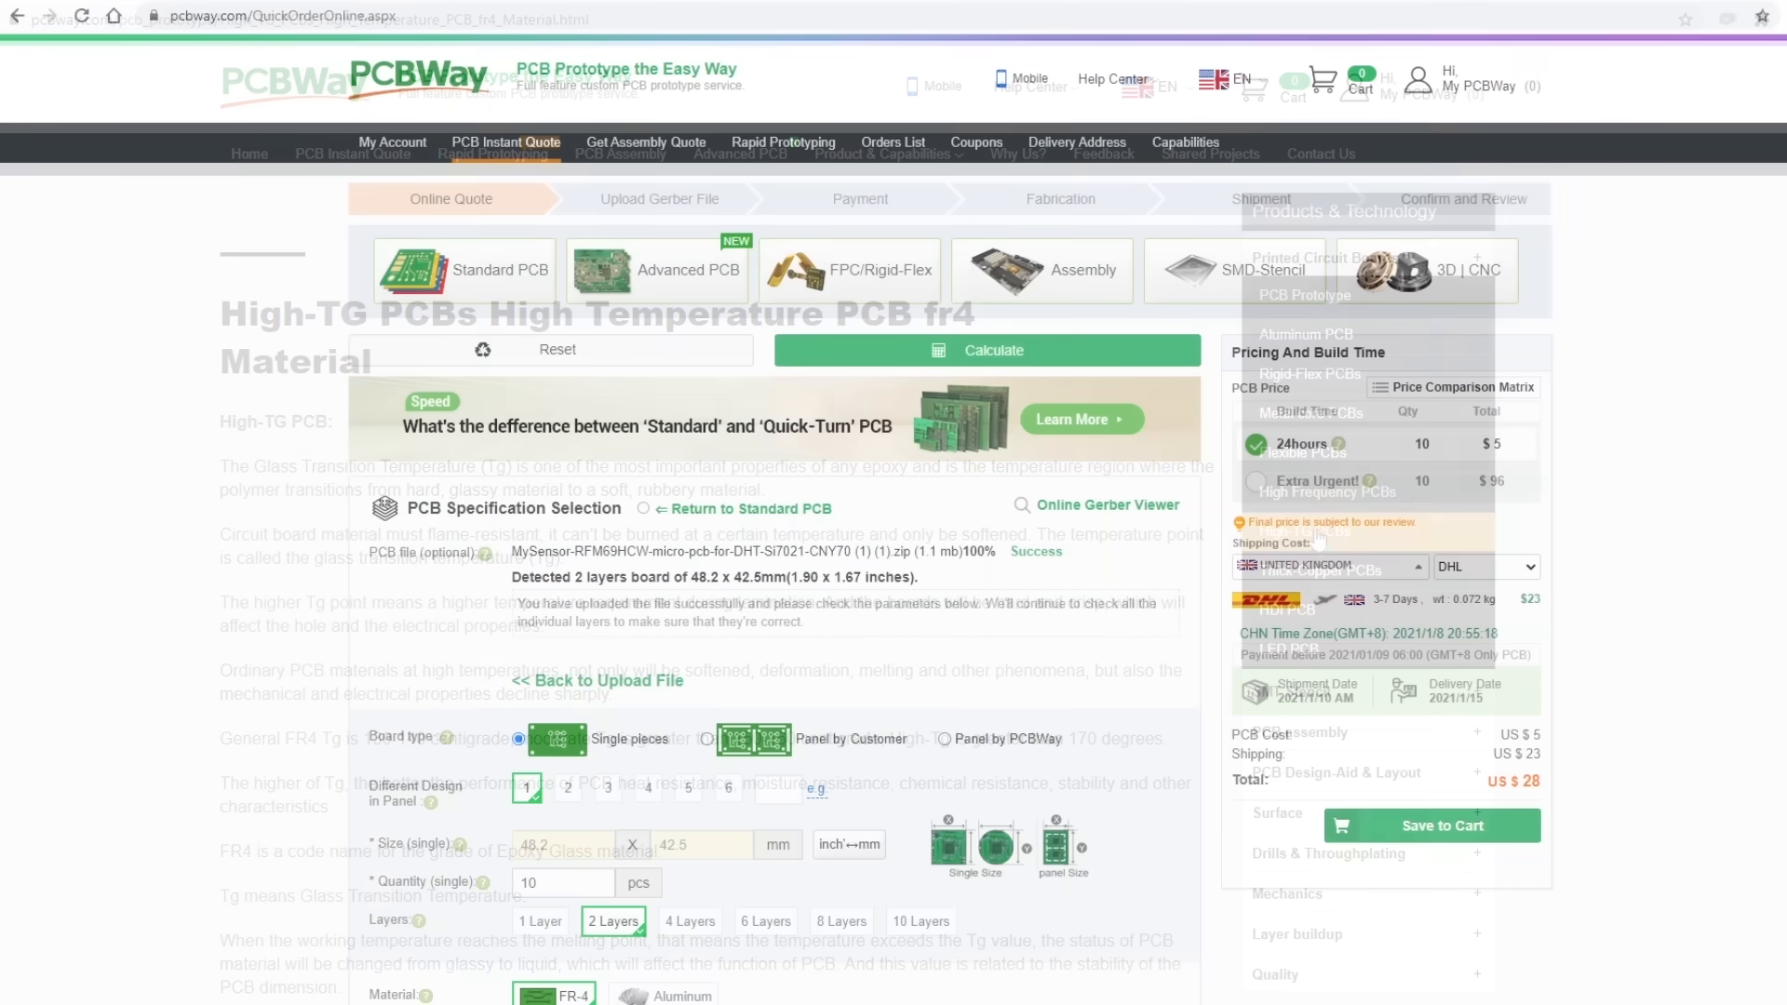
{"action": "scroll", "scroll_direction": "down", "scroll_amount": 3}
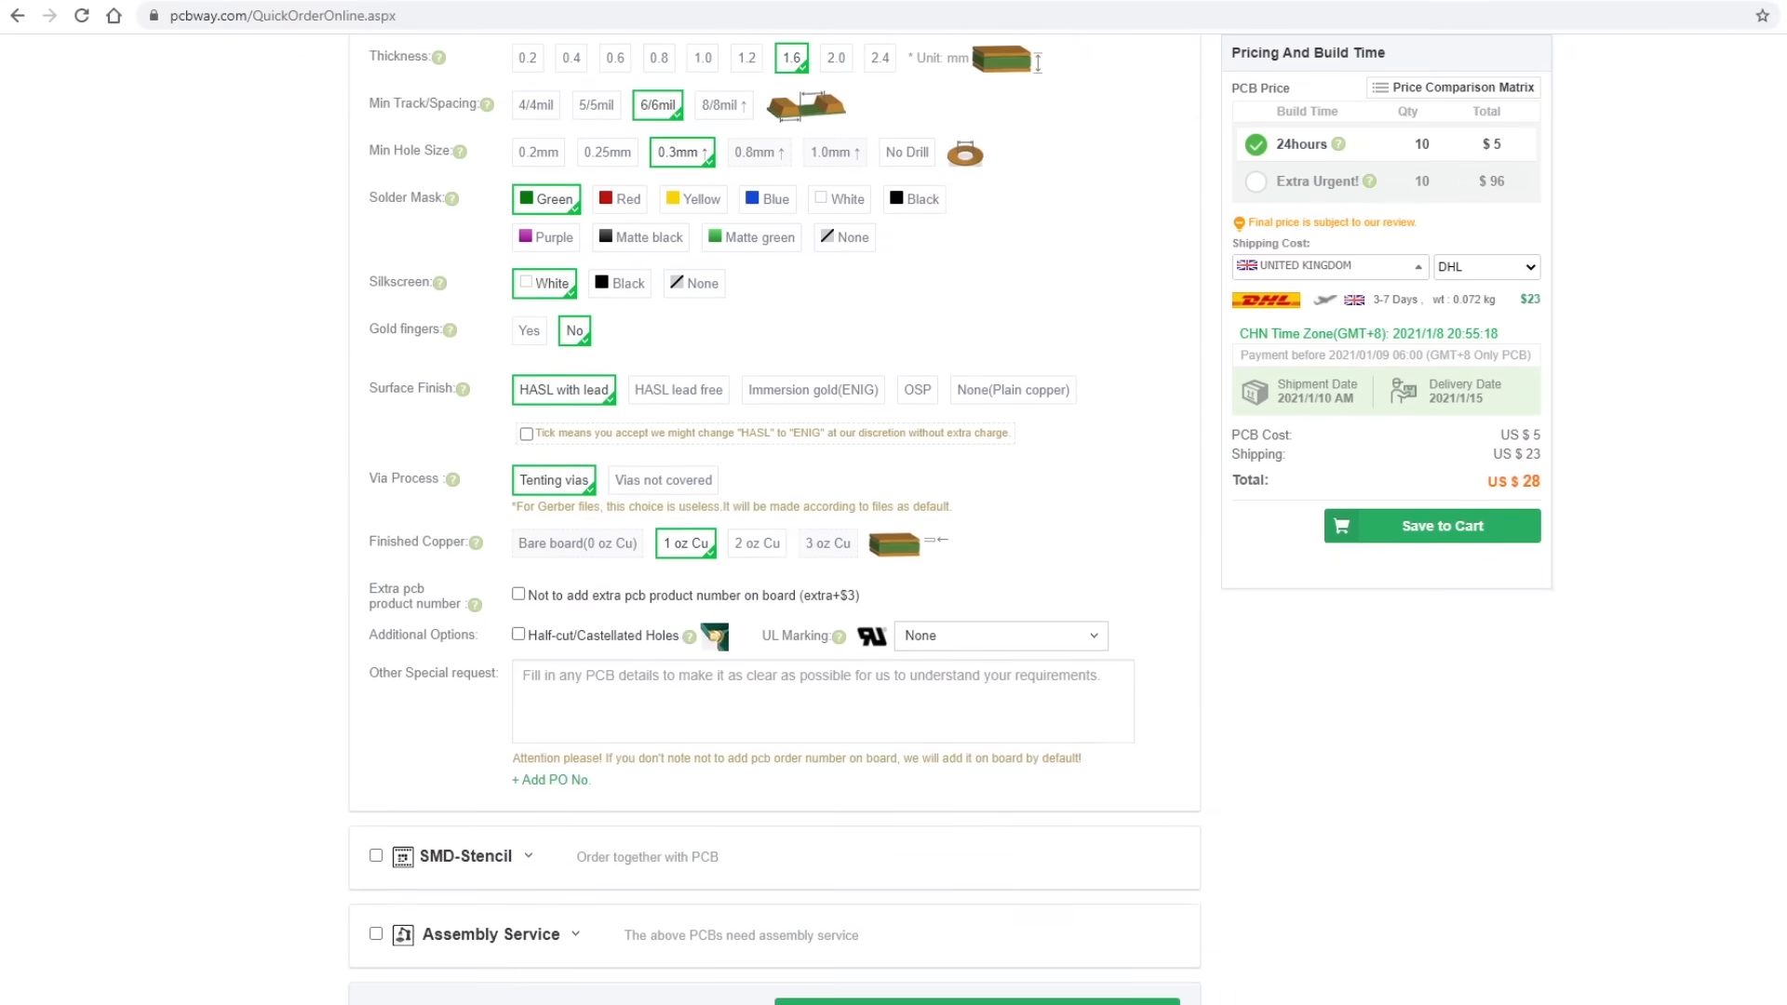
{"action": "scroll", "scroll_direction": "down", "scroll_amount": 3}
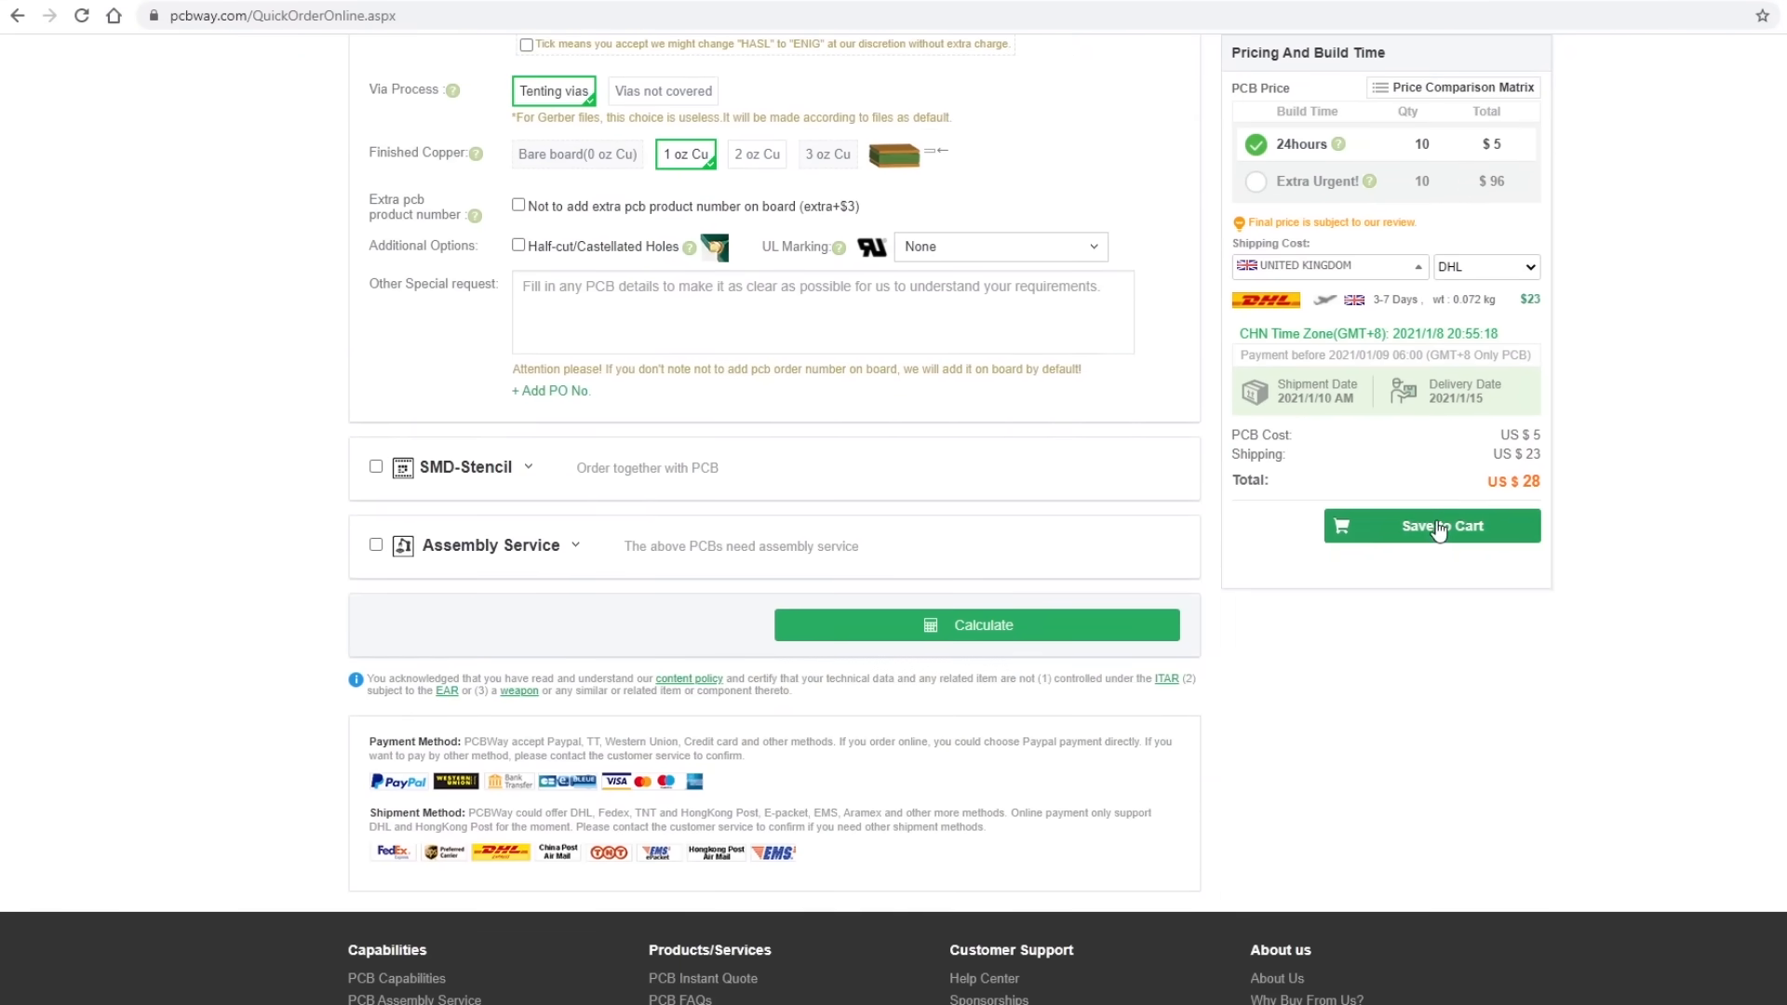
Add the configured board to the cart, proceed to checkout, and pick a coupon.
{"action": "left_click", "coordinate": [1431, 524]}
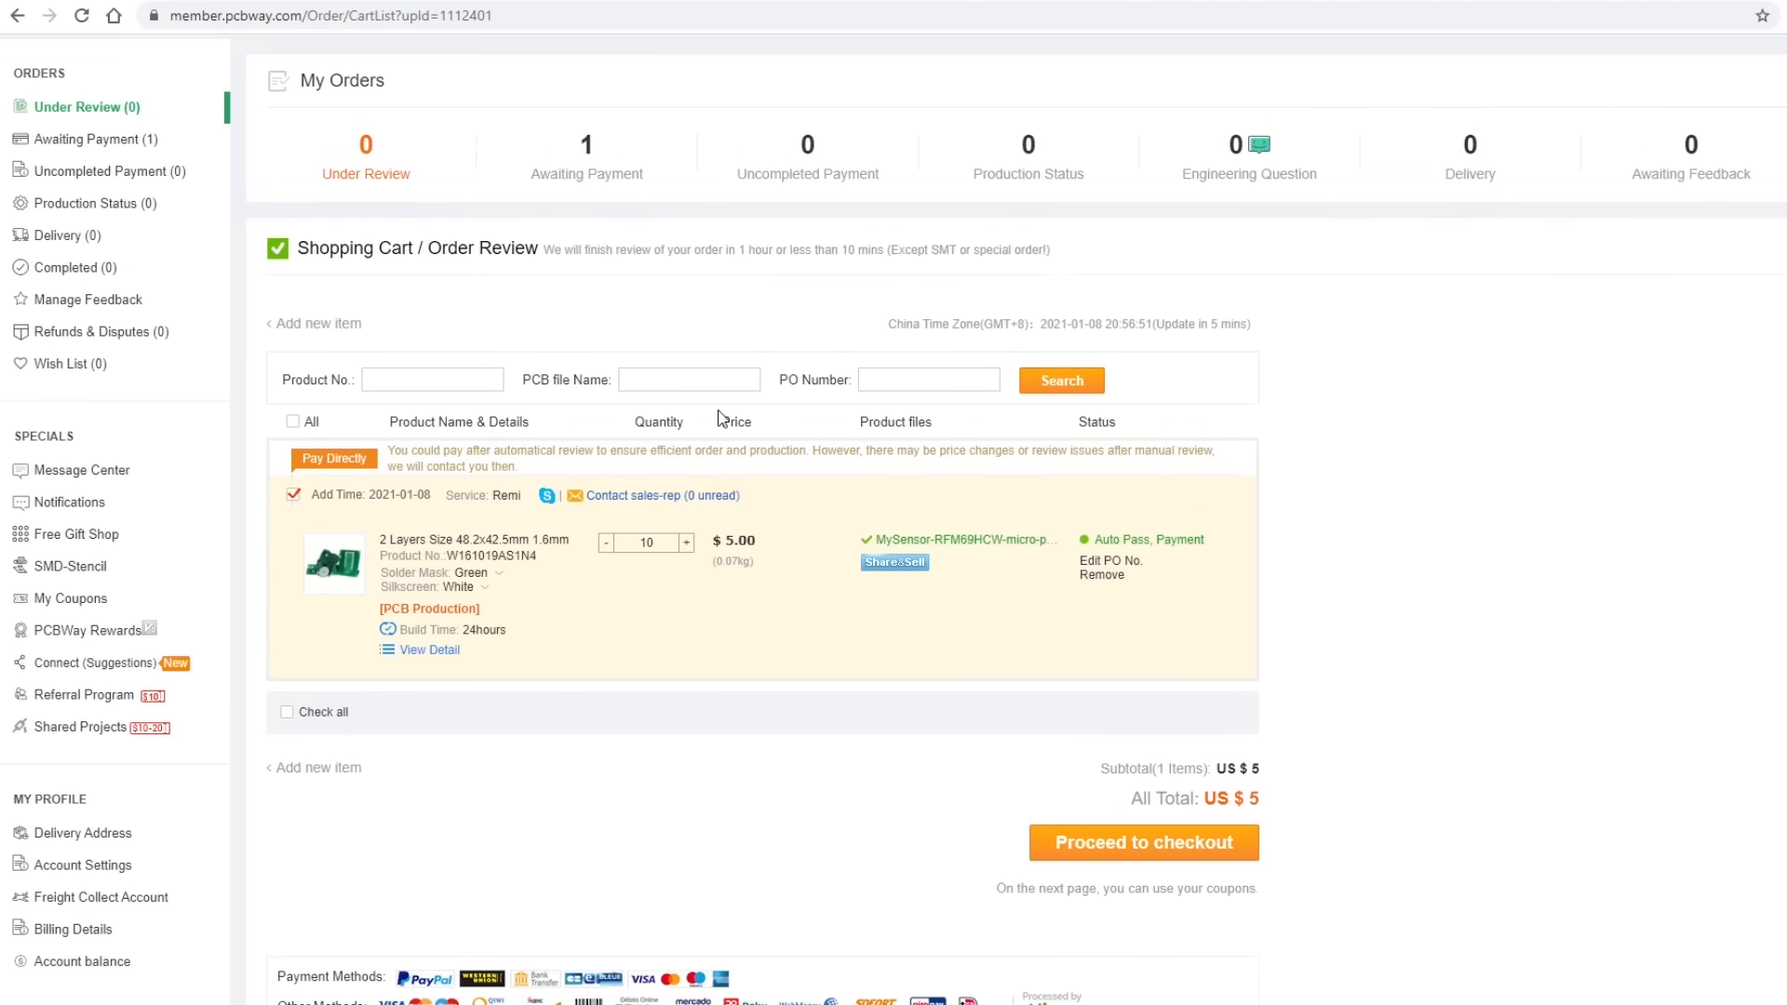
{"action": "left_click", "coordinate": [1142, 842]}
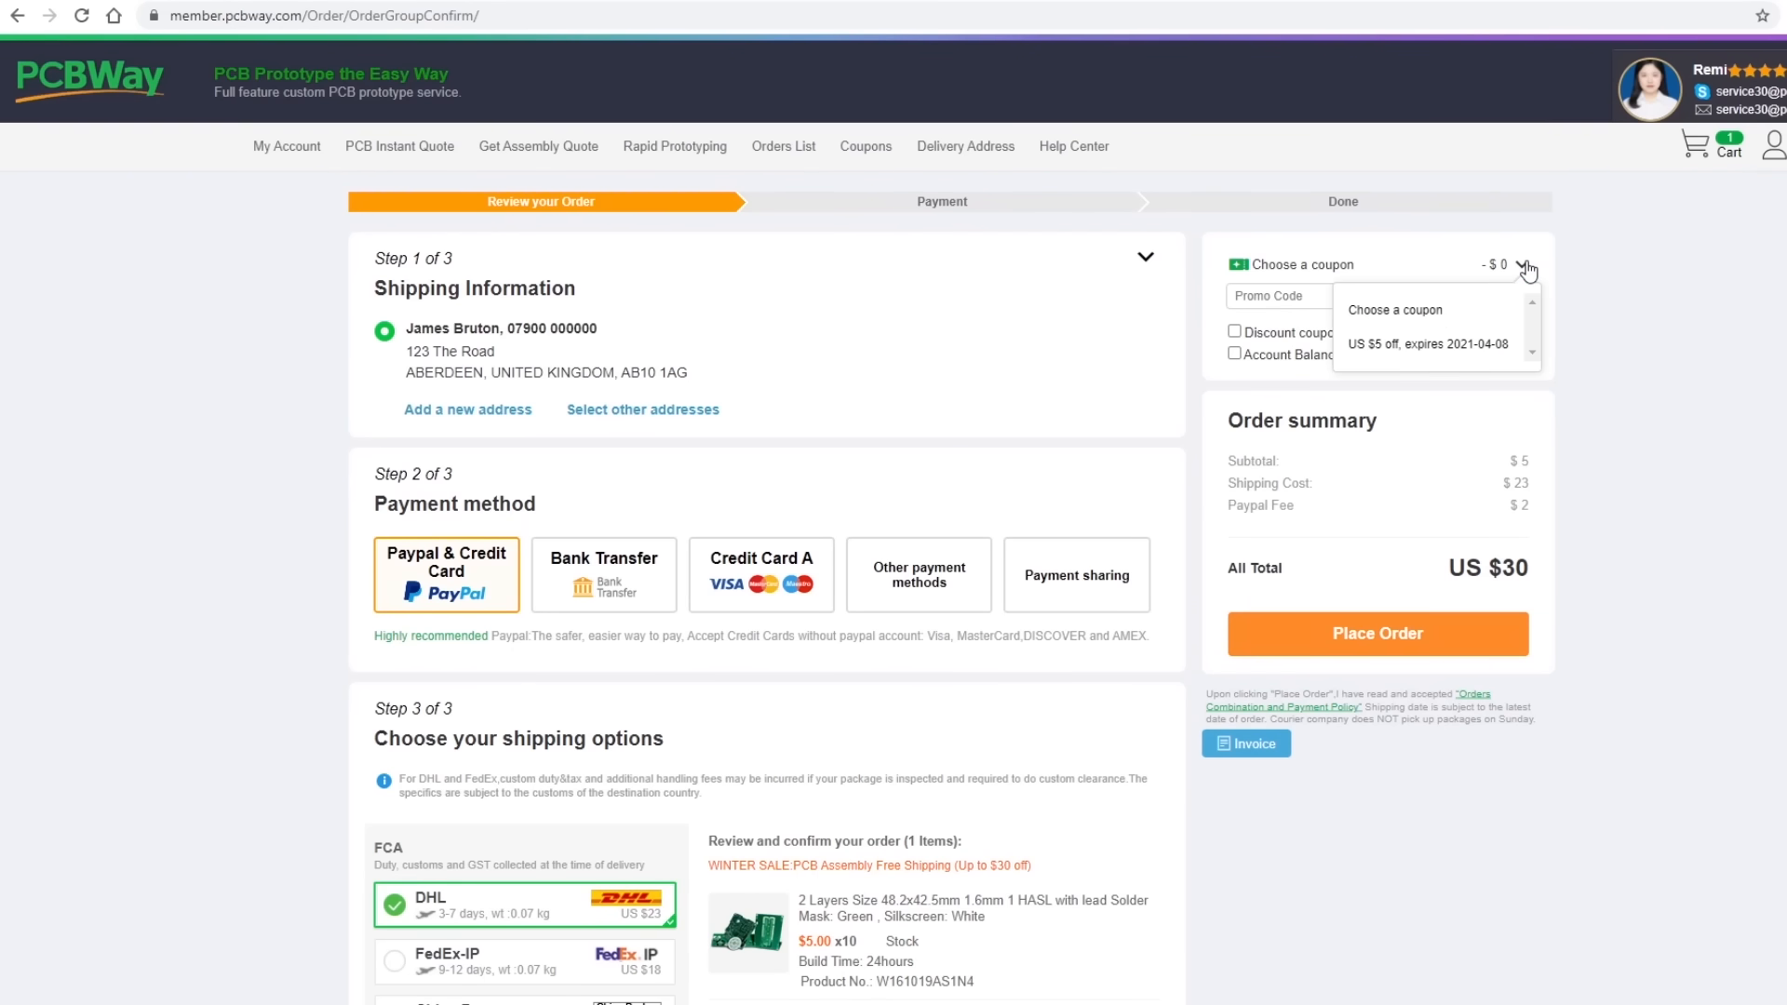
{"action": "left_click", "coordinate": [1427, 345]}
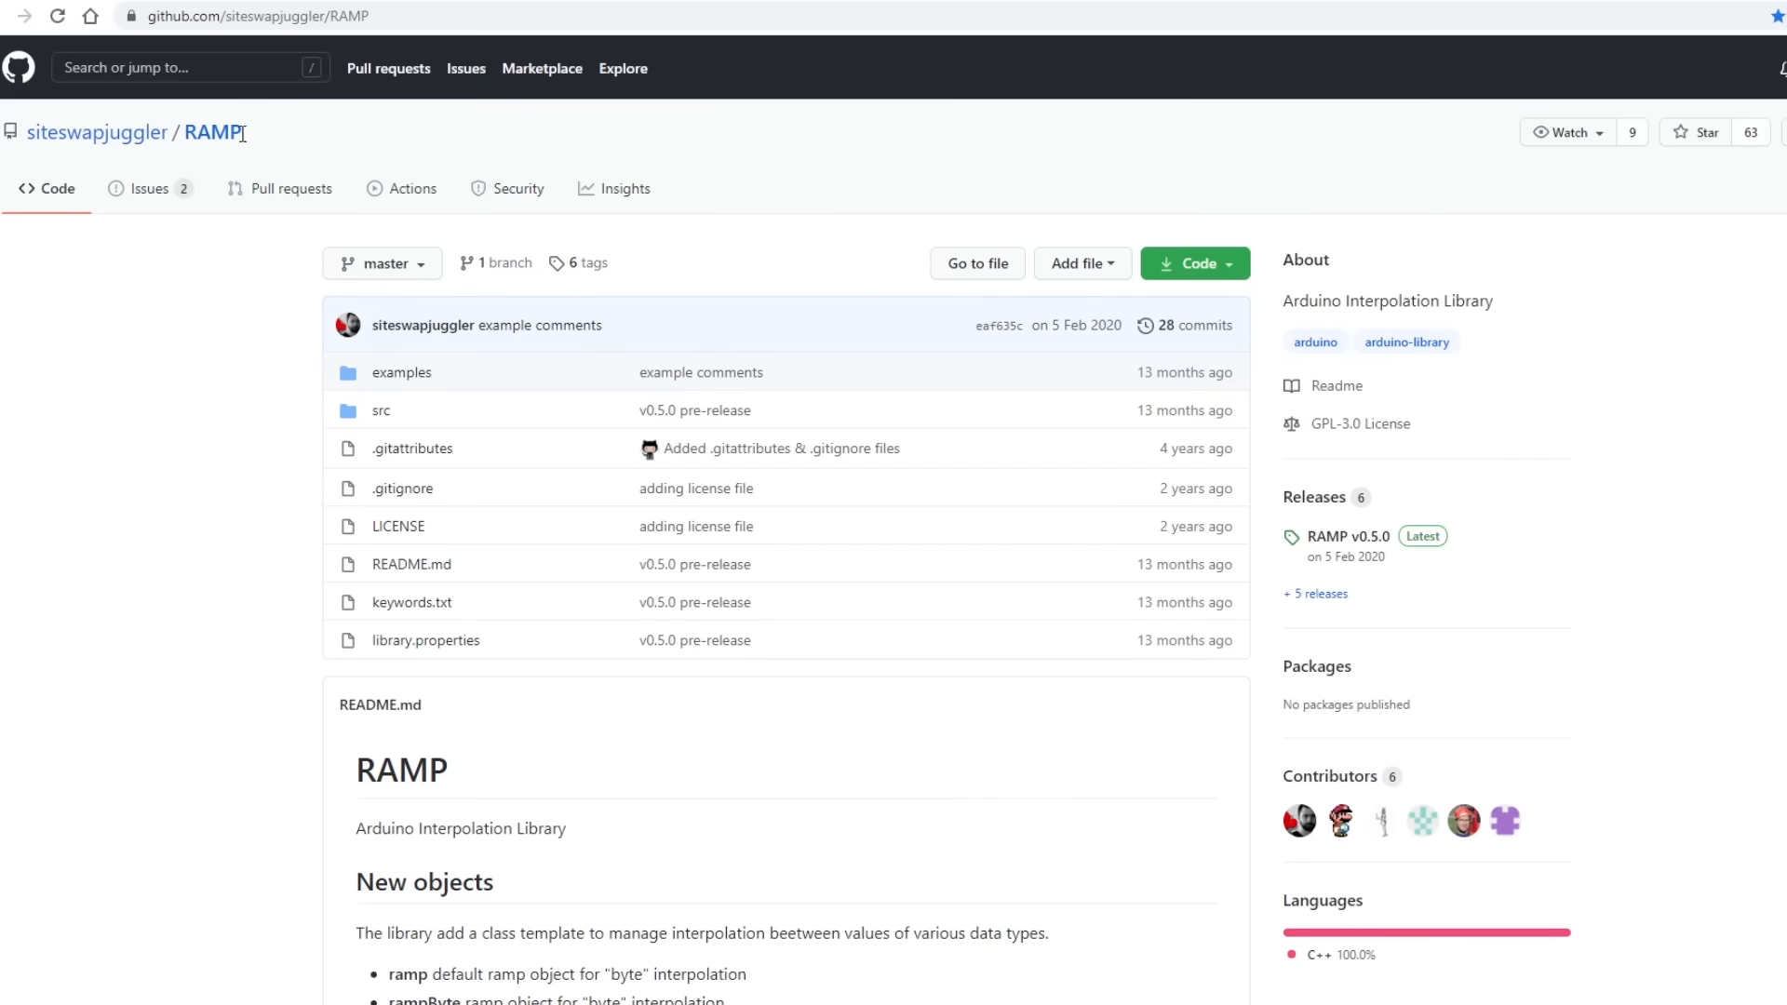
{"action": "mouse_move", "coordinate": [97, 368]}
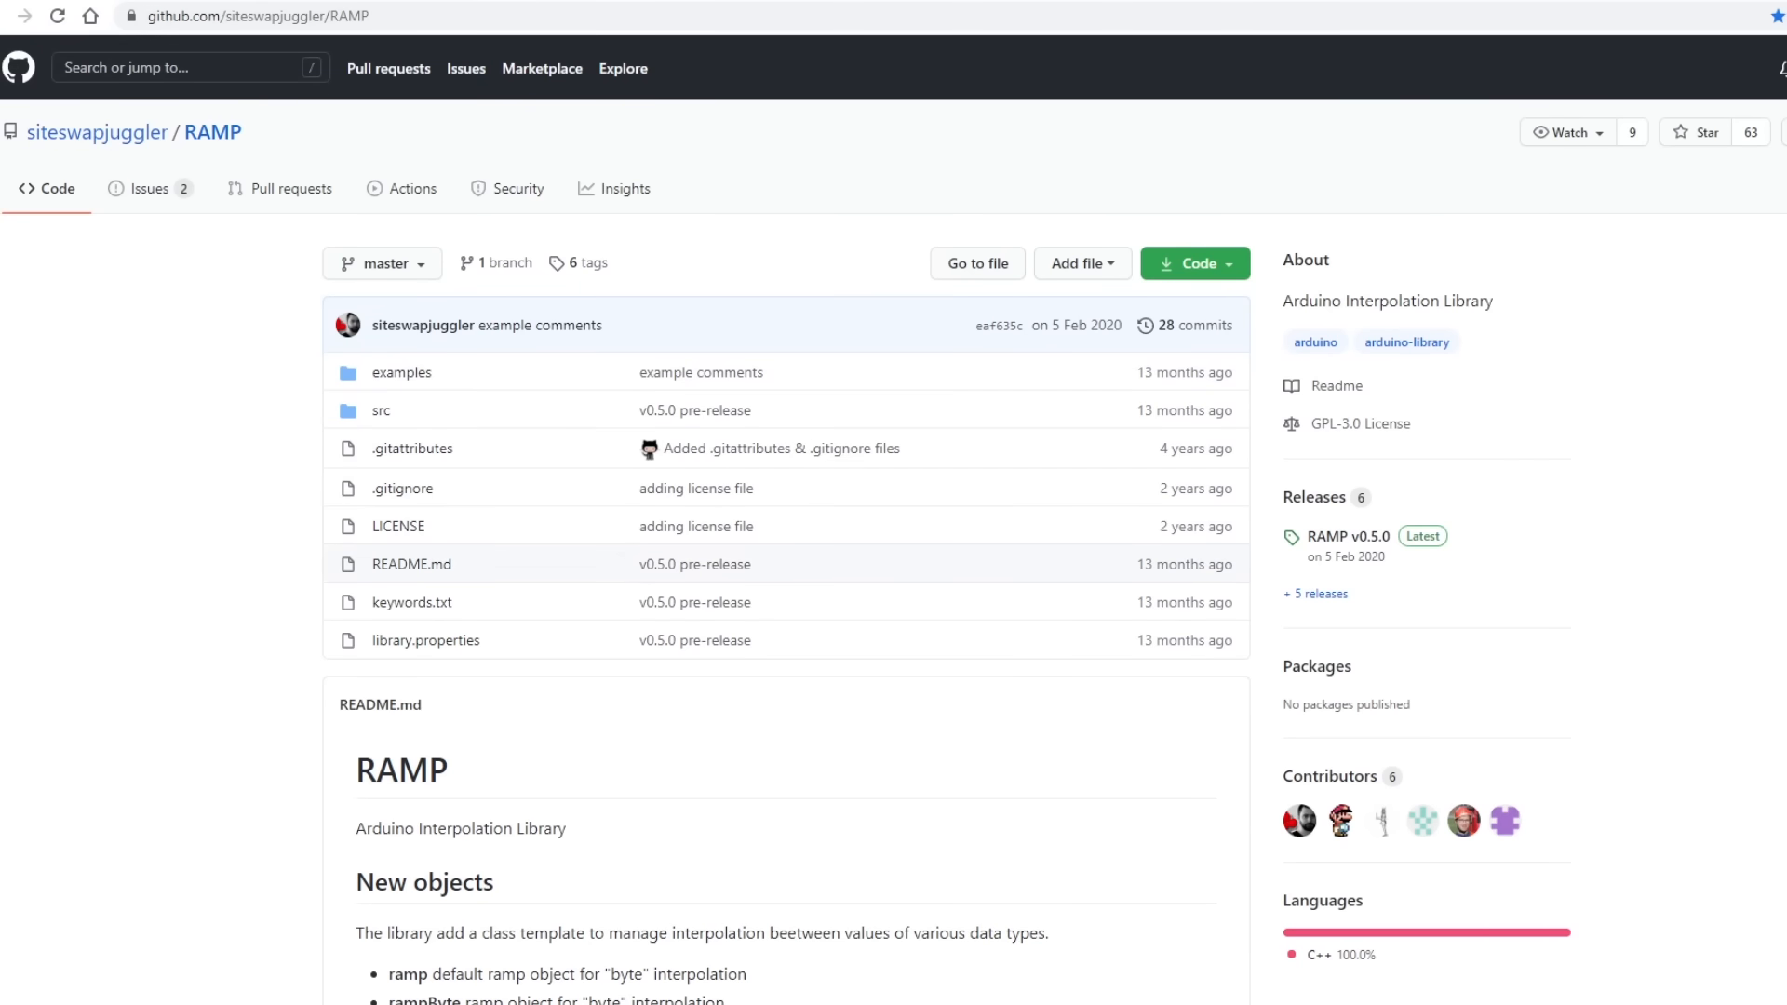
Scroll the RAMP README down to the New objects and Methods sections.
{"action": "scroll", "scroll_direction": "down", "scroll_amount": 3}
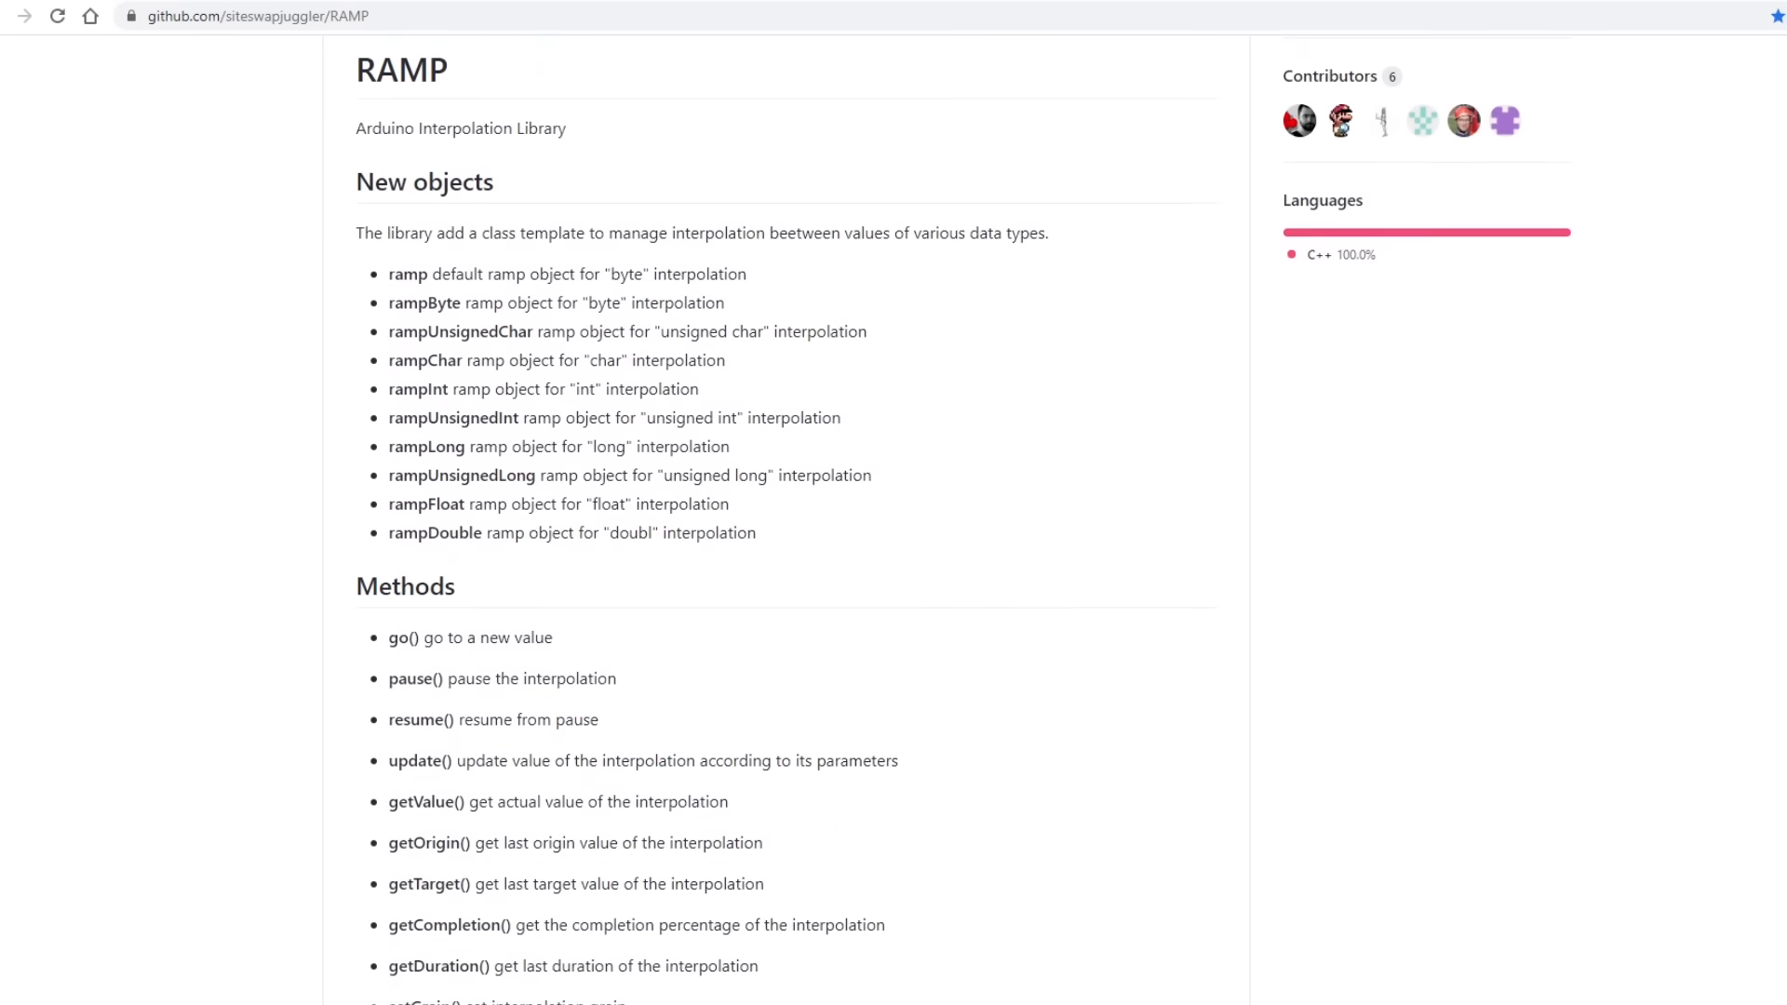
{"action": "mouse_move", "coordinate": [1761, 492]}
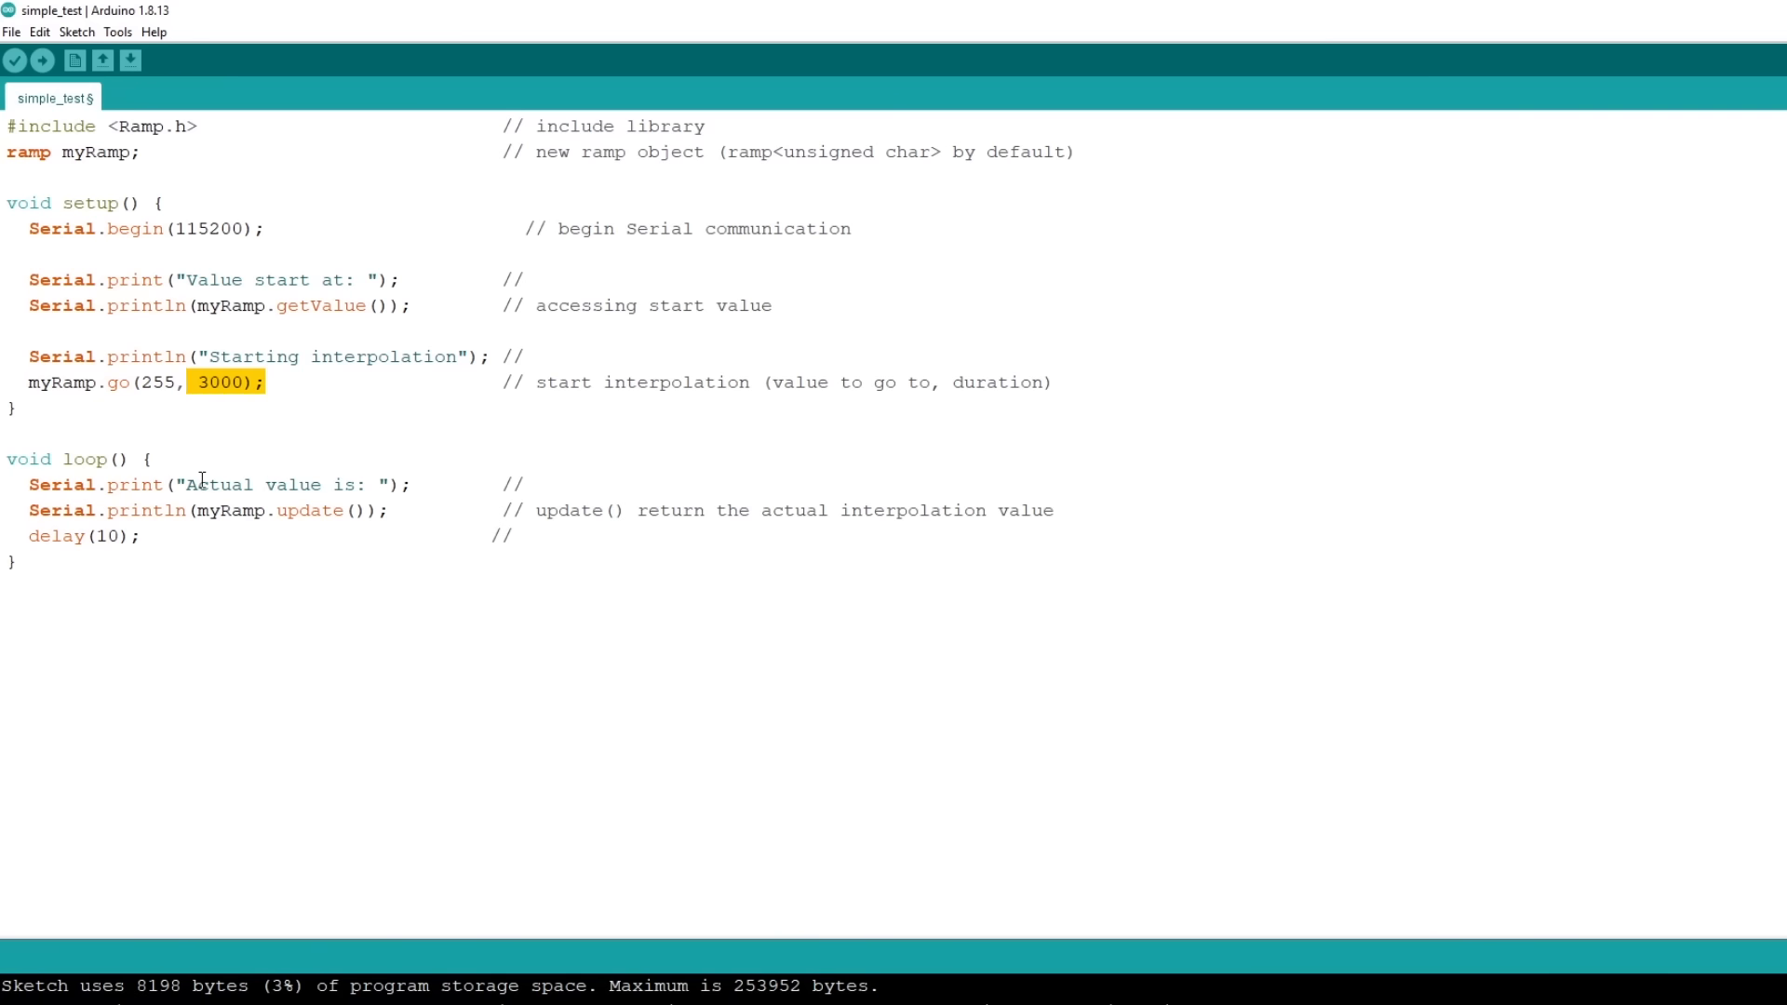
Highlight the 255 target and 3000 duration in myRamp.go, then launch the Serial Plotter.
{"action": "double_click", "coordinate": [57, 381]}
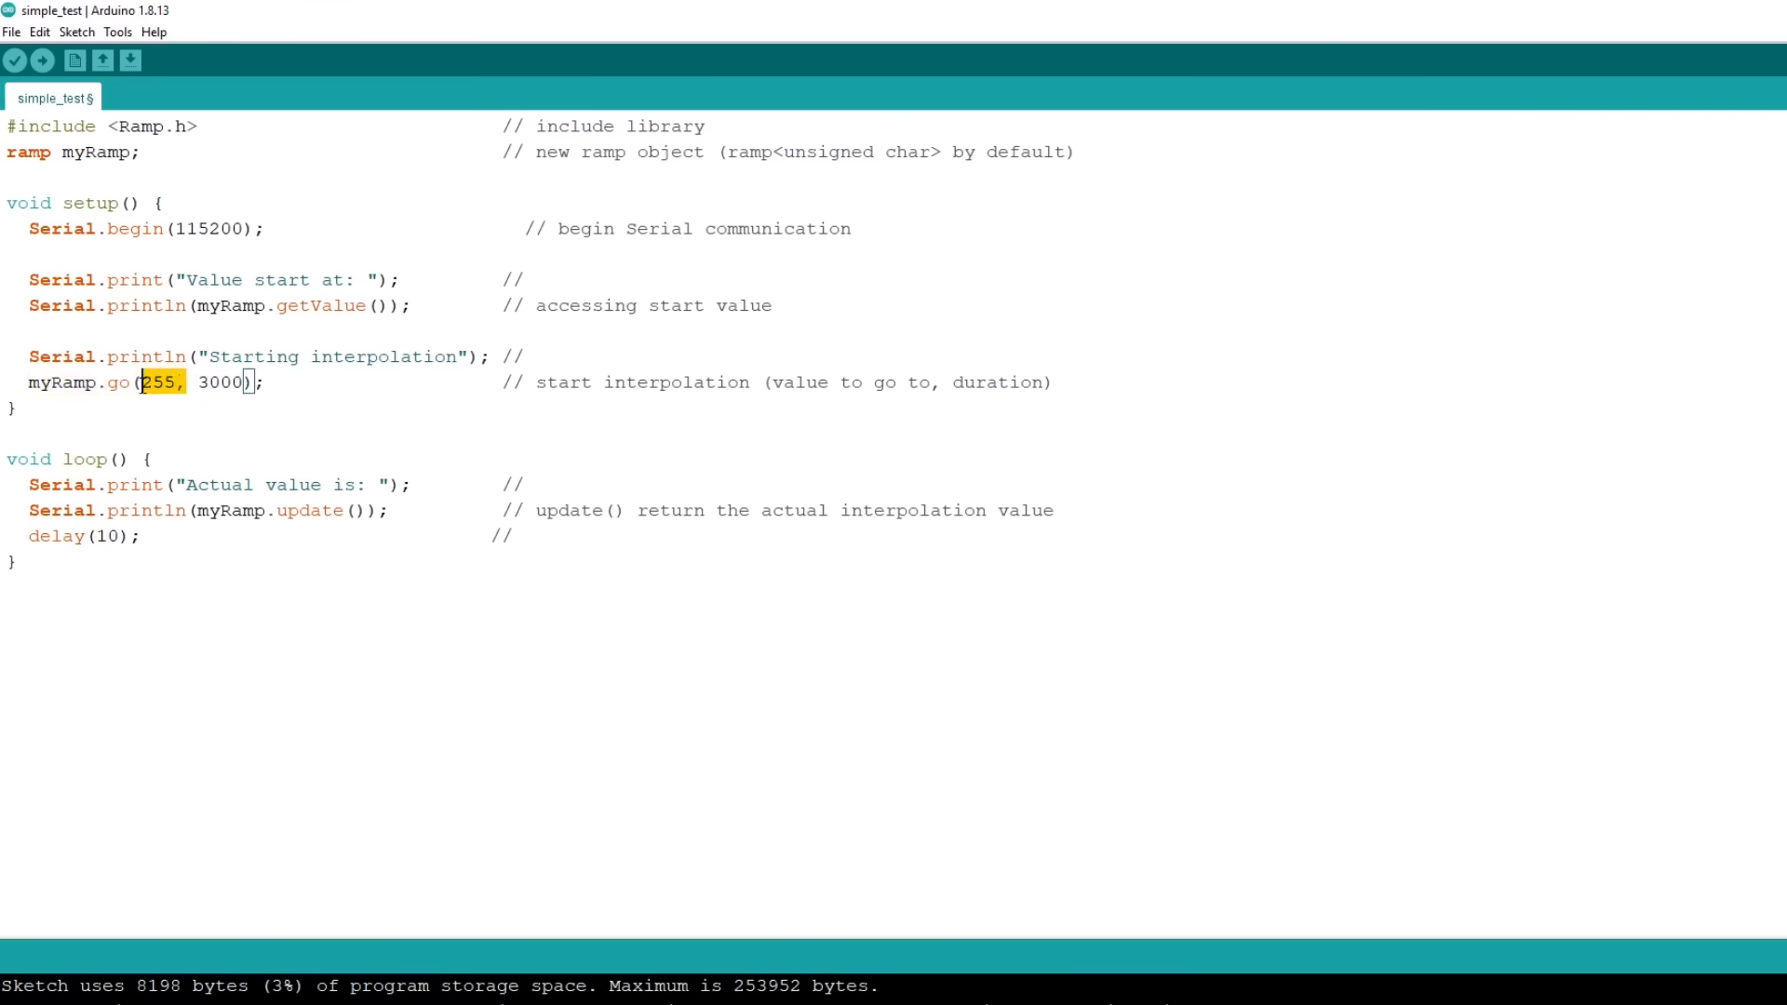
{"action": "double_click", "coordinate": [221, 382]}
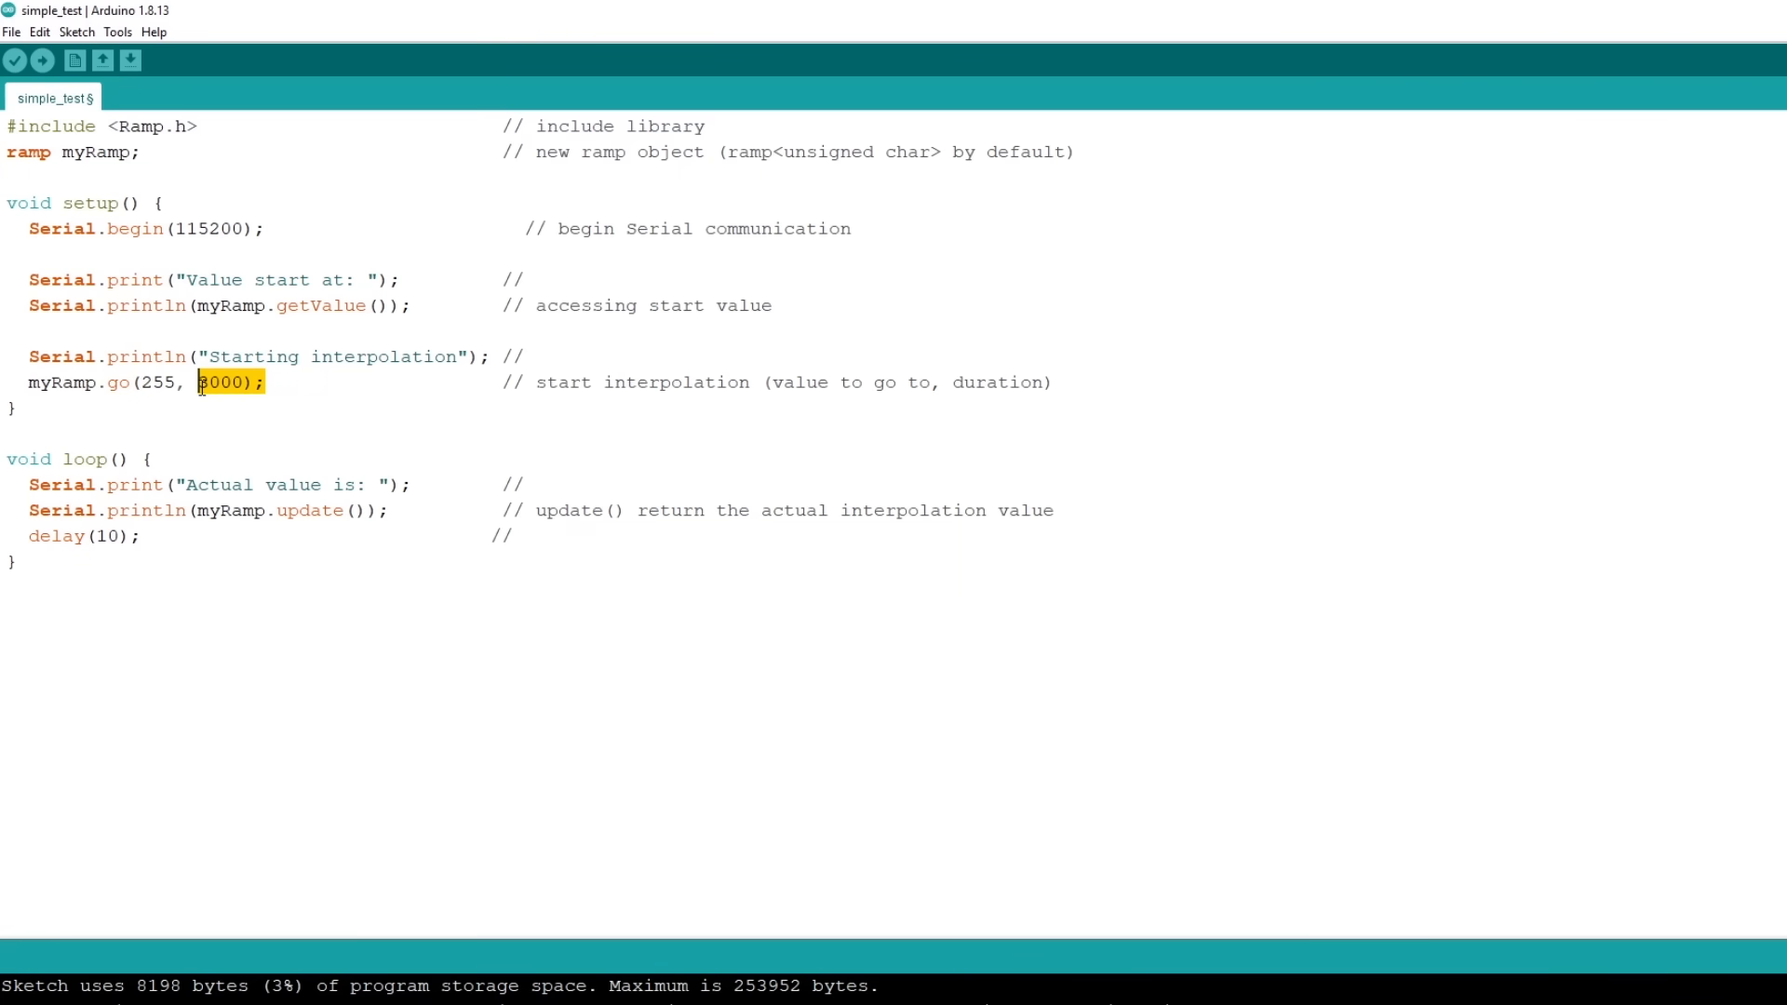
{"action": "left_click", "coordinate": [116, 31]}
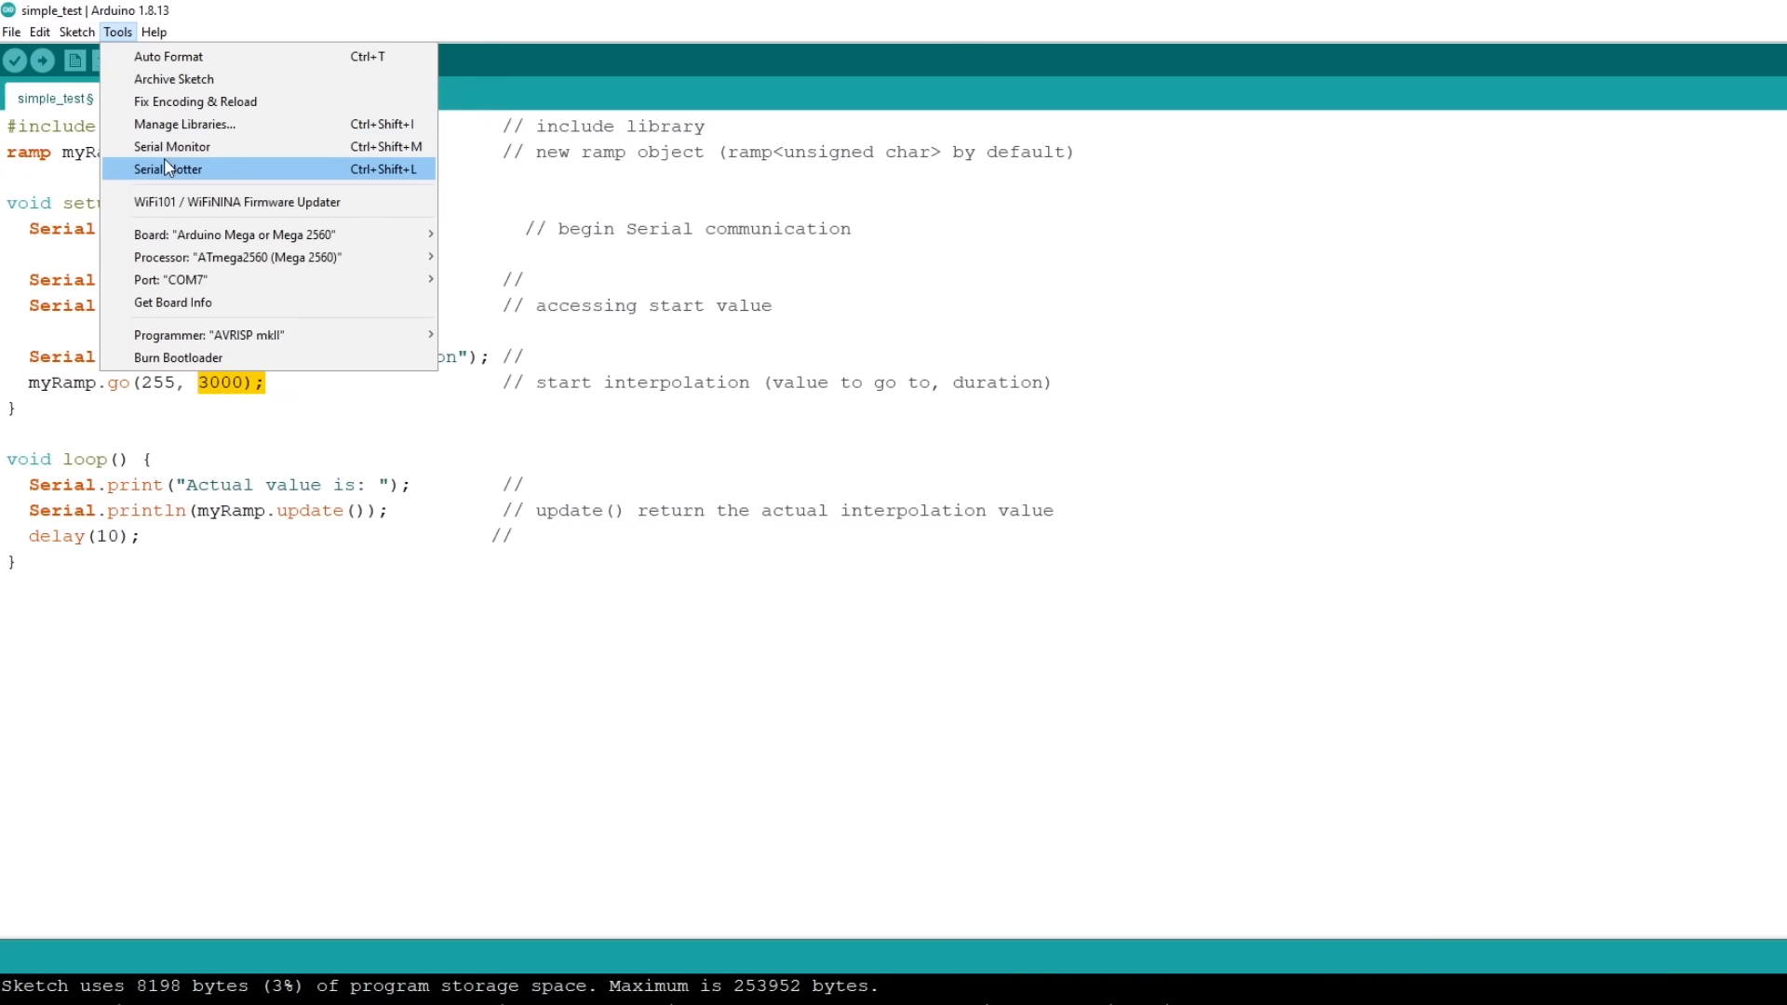
{"action": "left_click", "coordinate": [167, 168]}
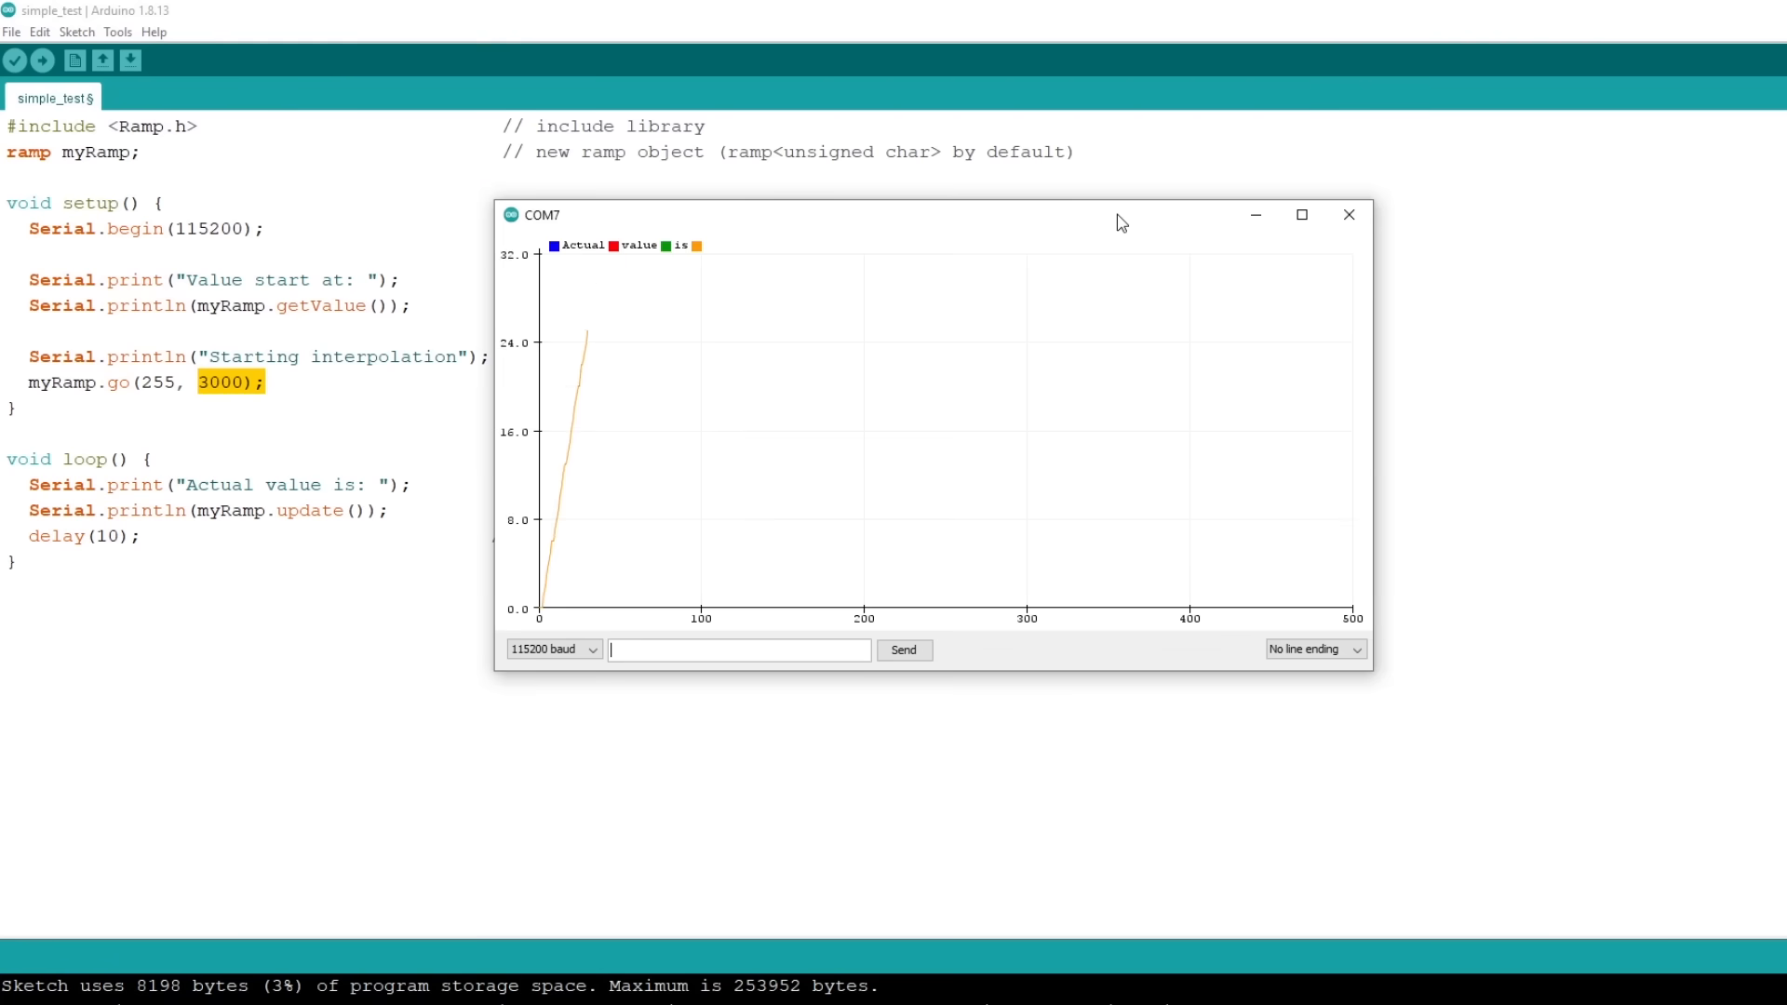